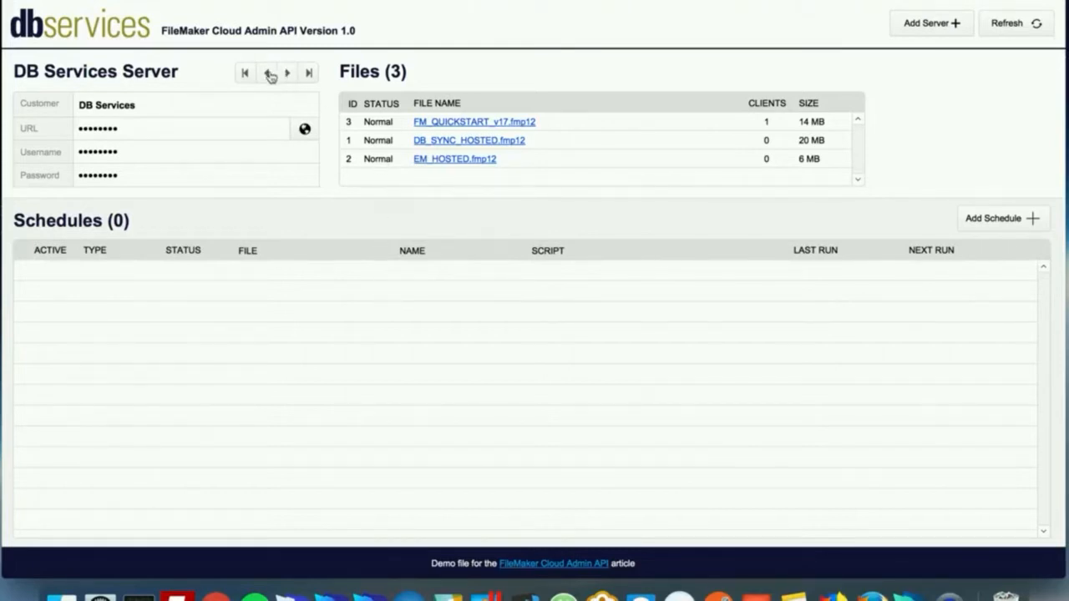
Navigate to the next, empty Server record and place the cursor in its URL field
left_click(267, 73)
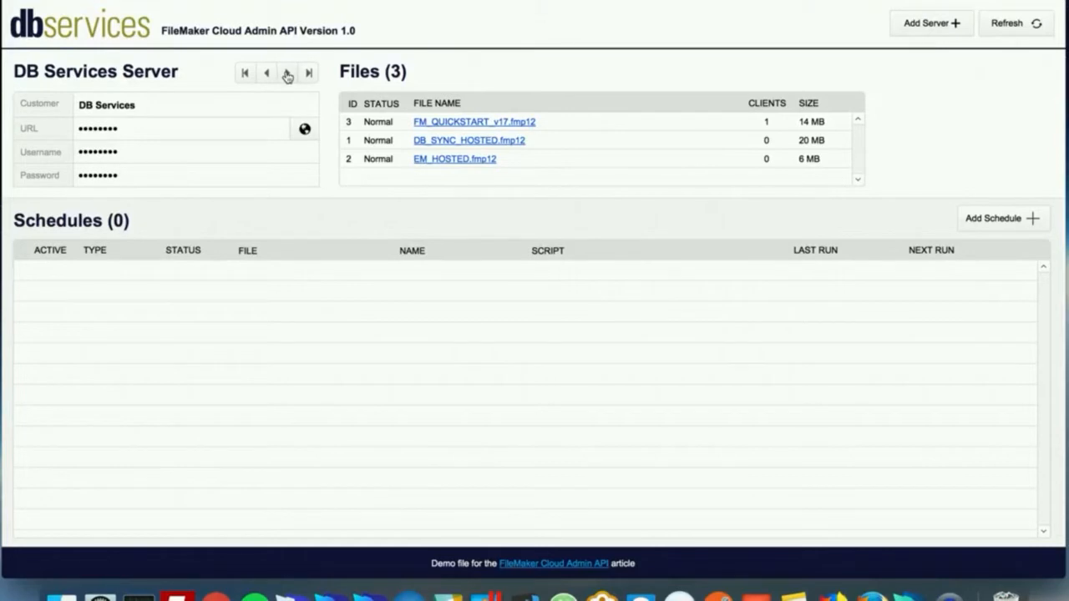
left_click(287, 73)
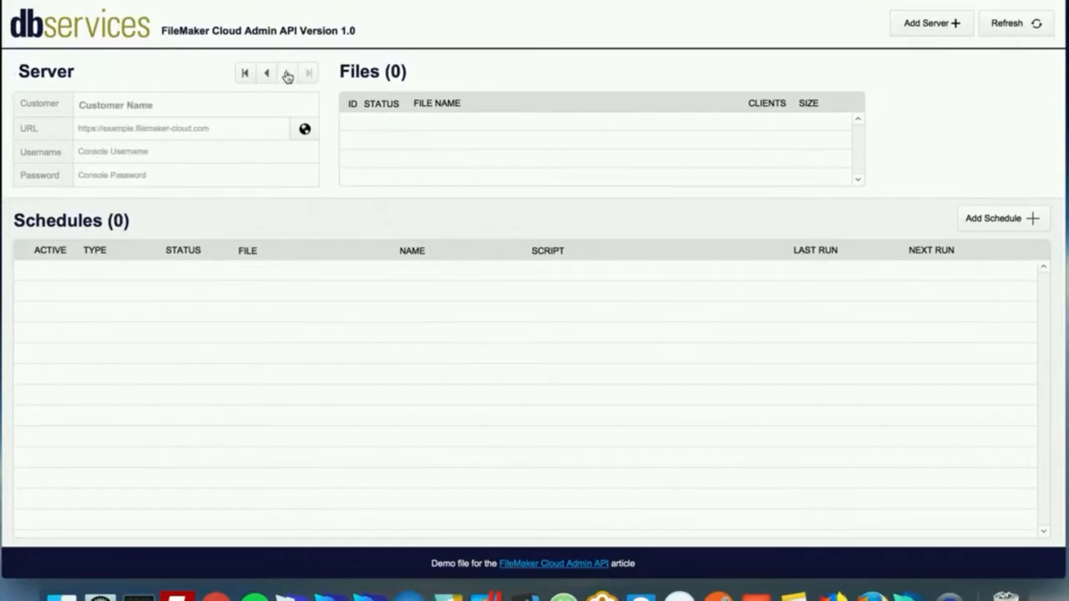
mouse_move(77, 133)
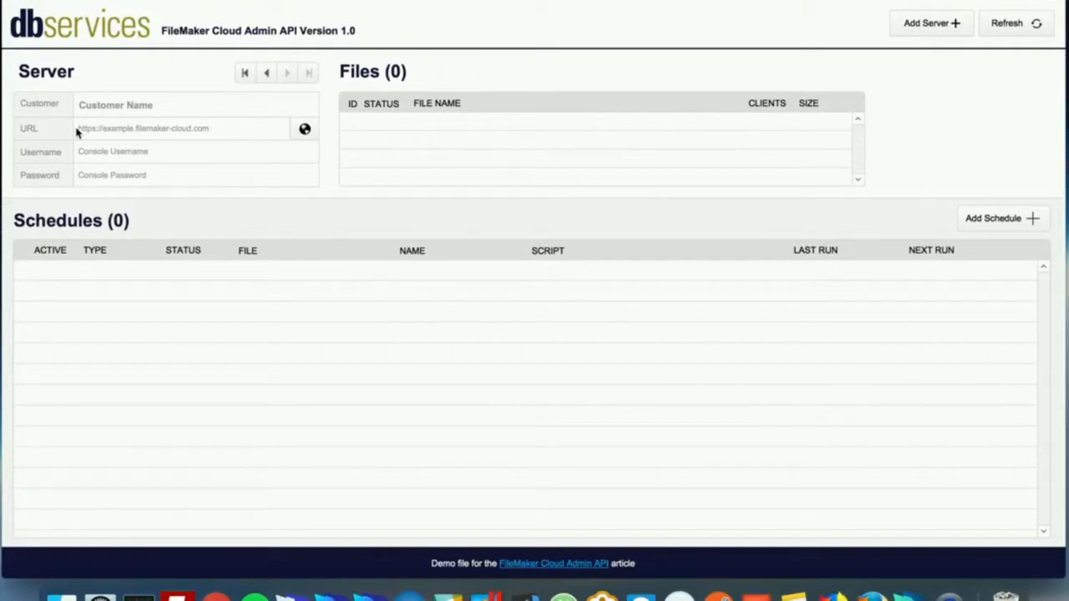
left_click(180, 127)
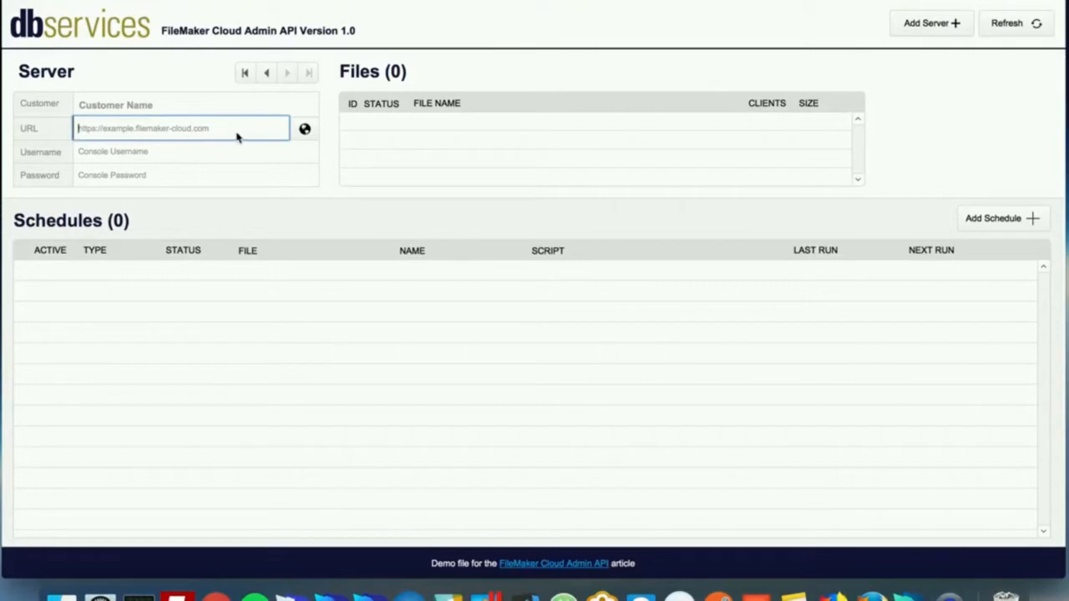
left_click(195, 175)
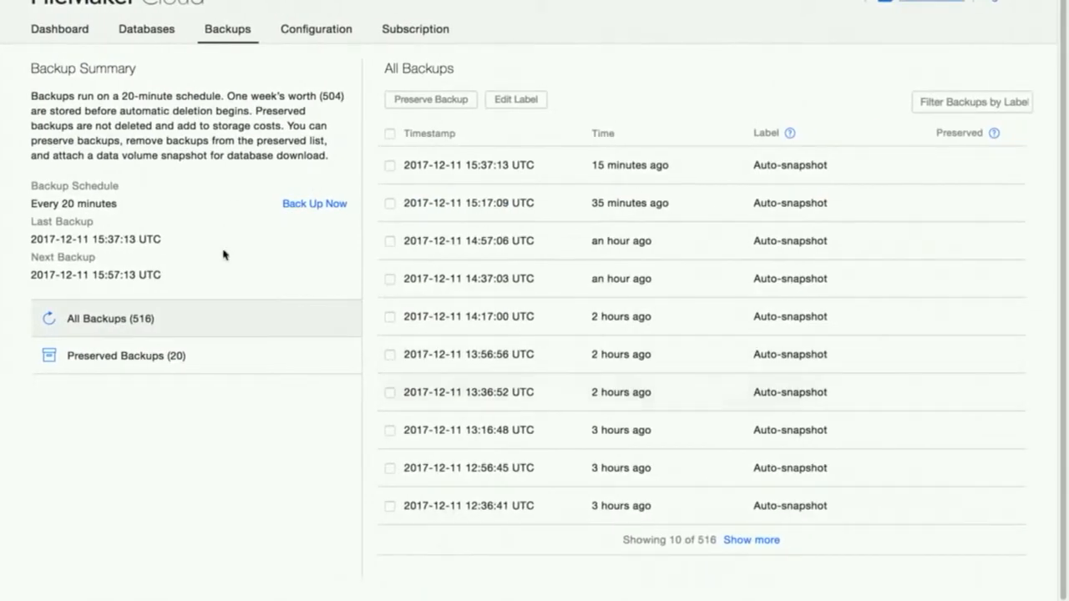
mouse_move(371, 288)
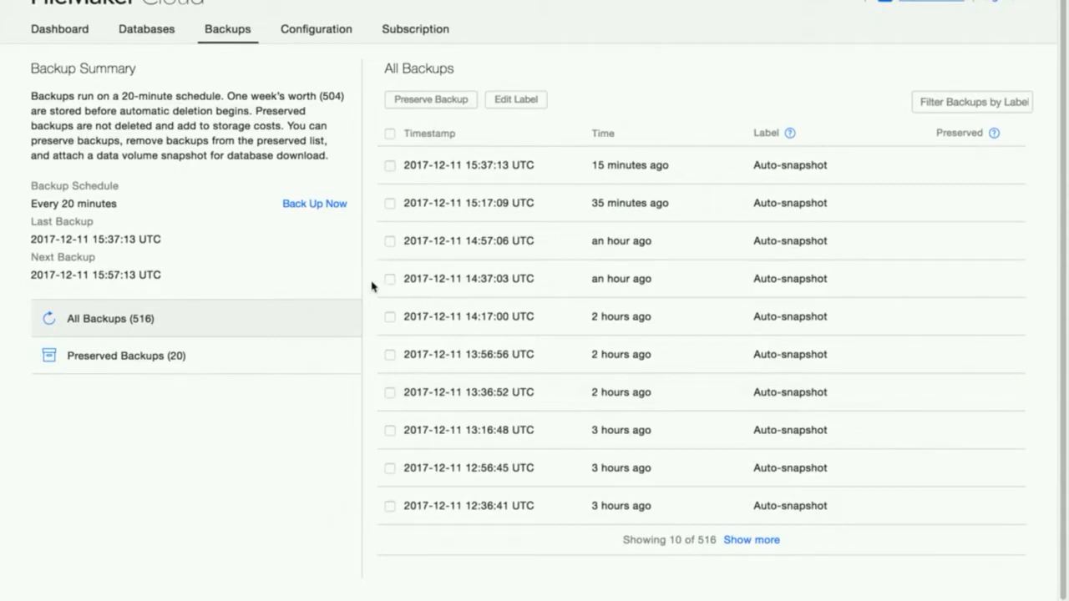
mouse_move(531, 344)
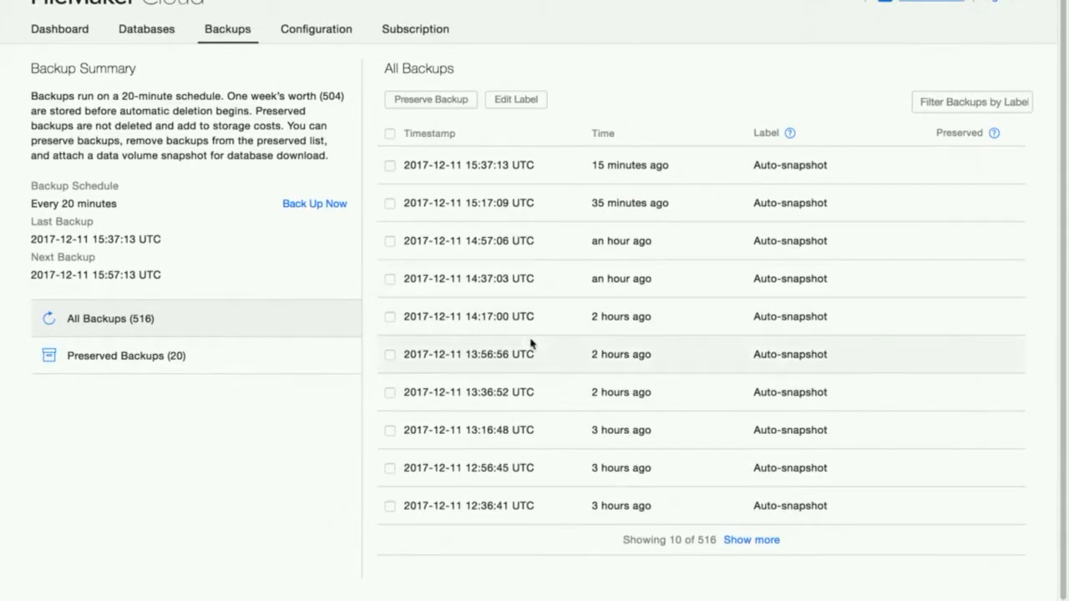
mouse_move(899, 52)
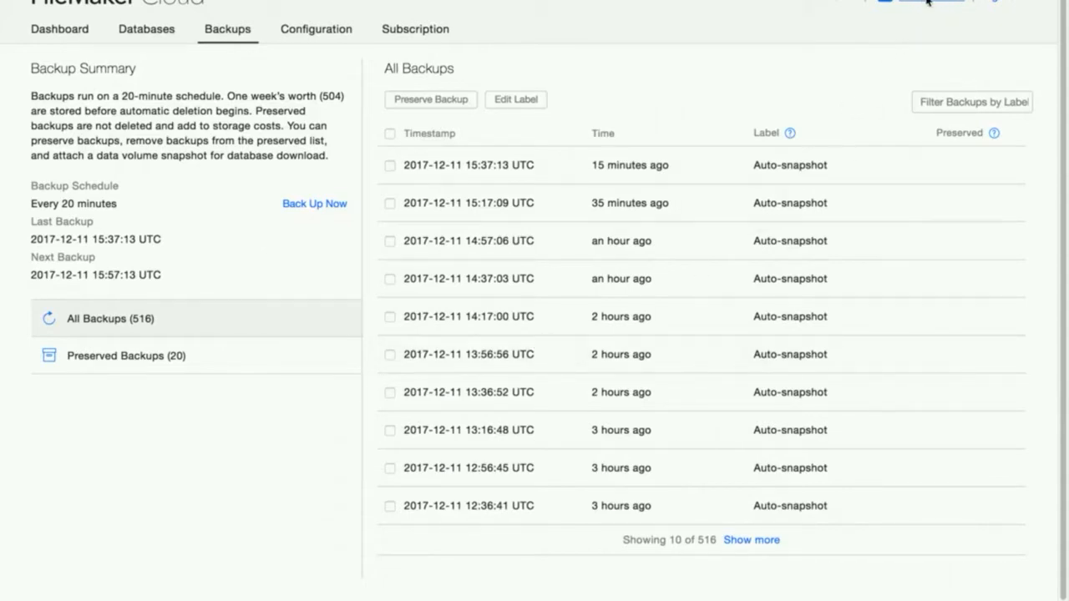
Show the notifications panel with the 'Memory usage exceeds 80%' alert
left_click(909, 4)
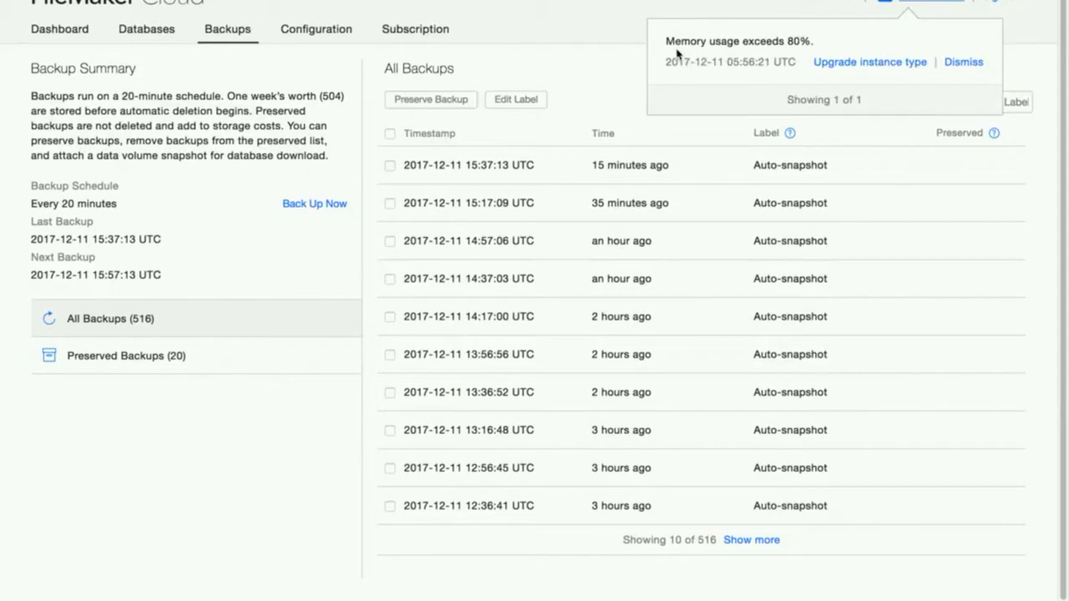
mouse_move(959, 87)
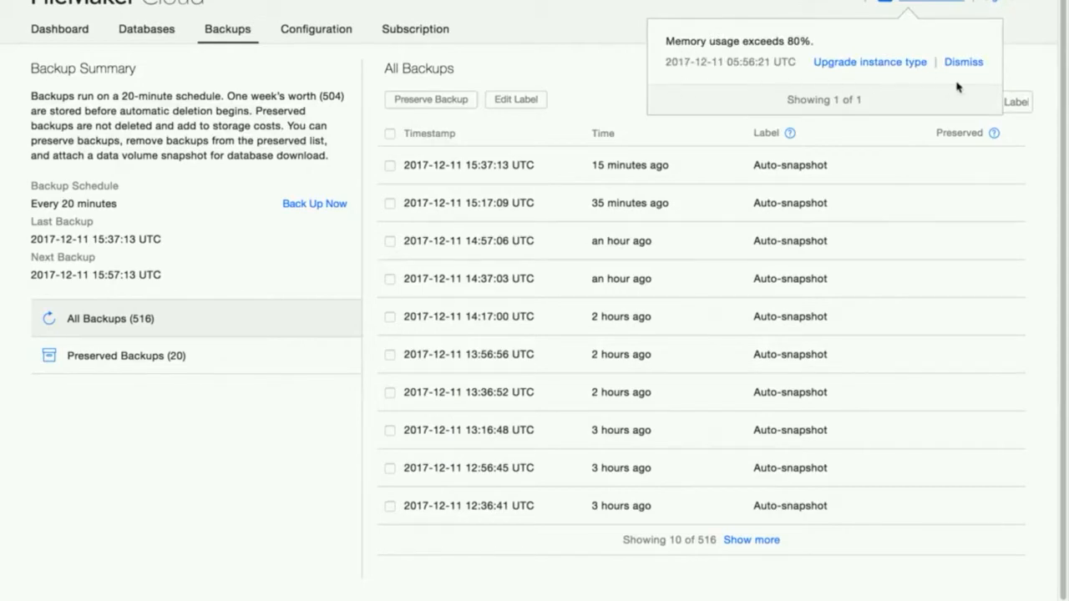
mouse_move(952, 90)
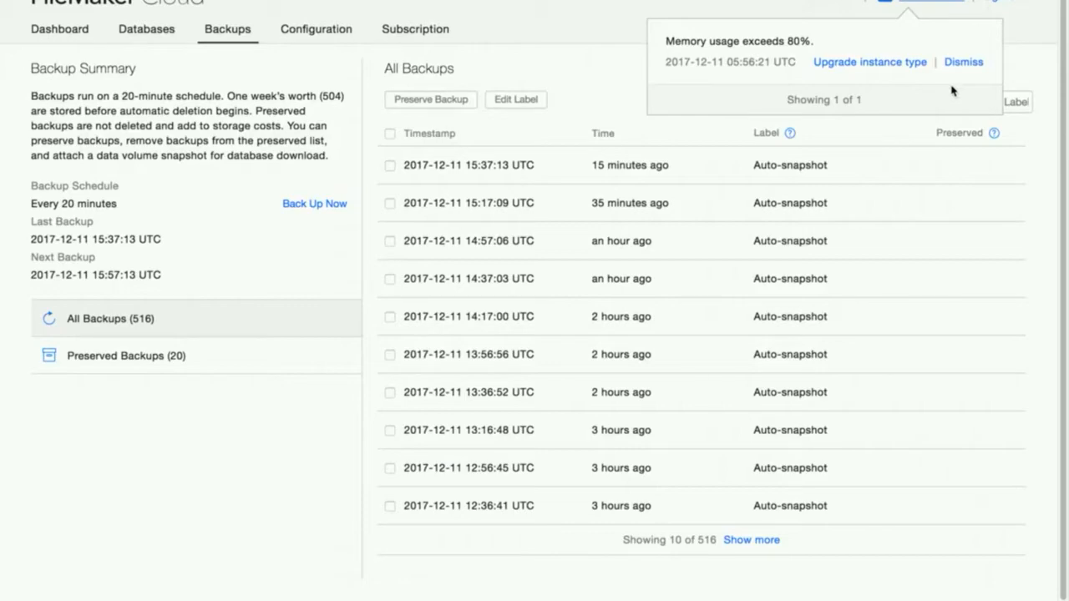
mouse_move(922, 32)
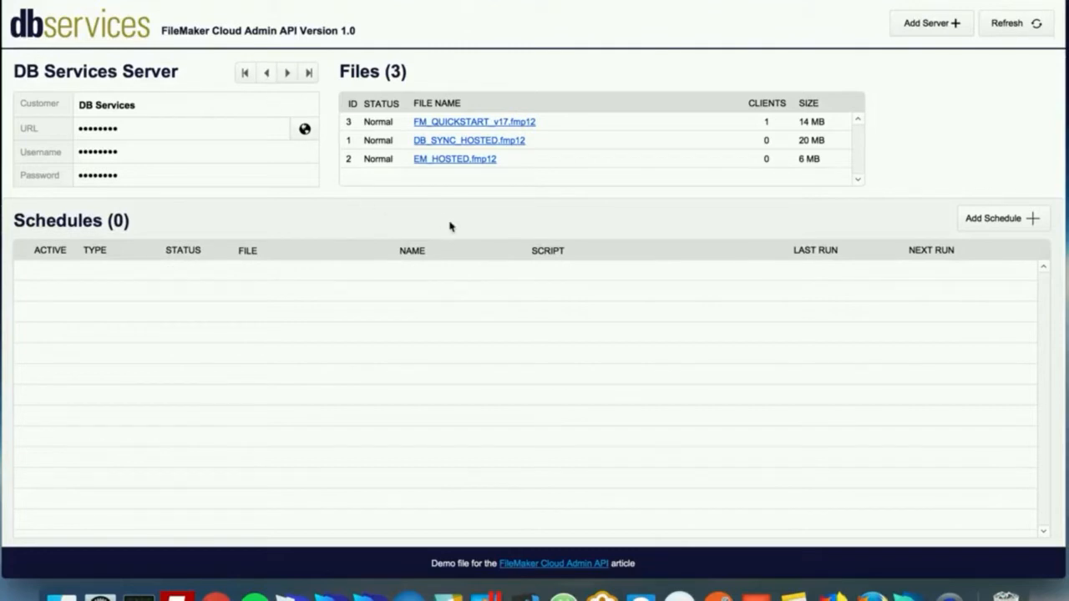
mouse_move(999, 219)
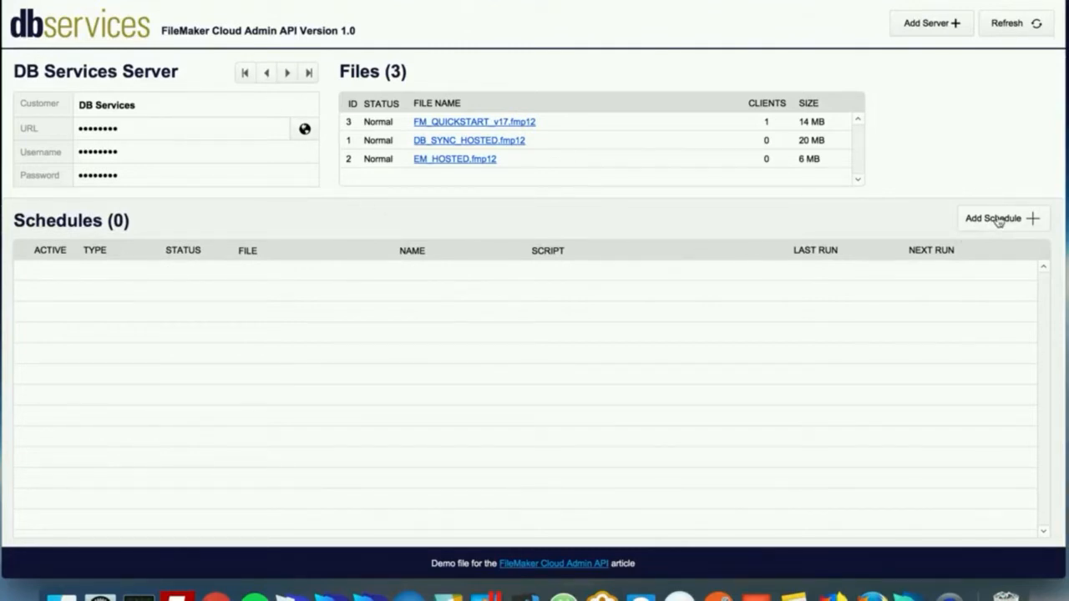
Add a schedule named Test with account credentials and the 'Schedule - Test' script selected
left_click(999, 217)
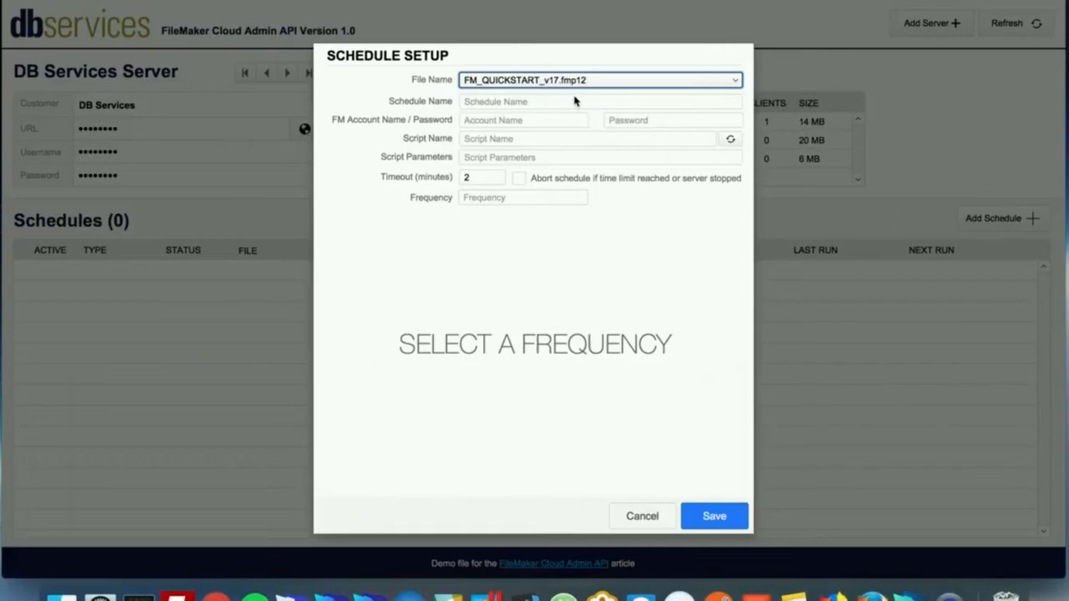
mouse_move(538, 100)
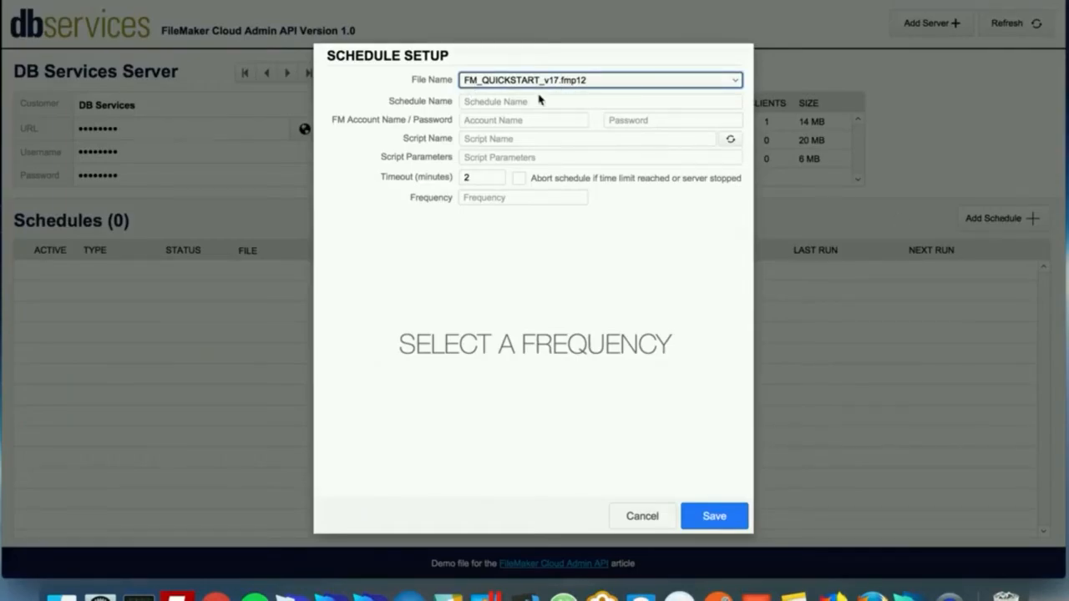
left_click(598, 101)
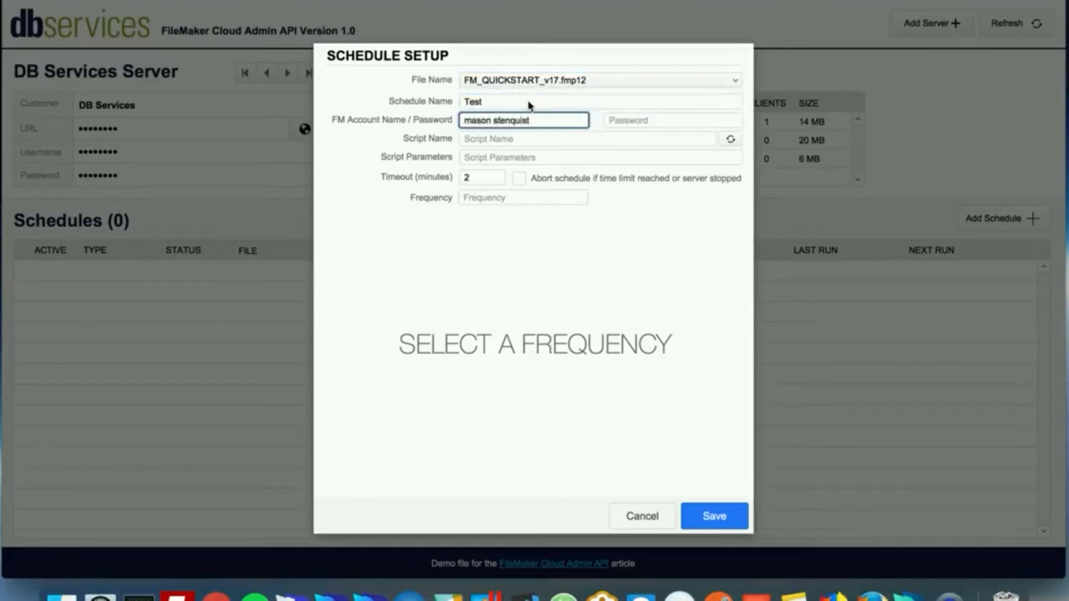
left_click(672, 120)
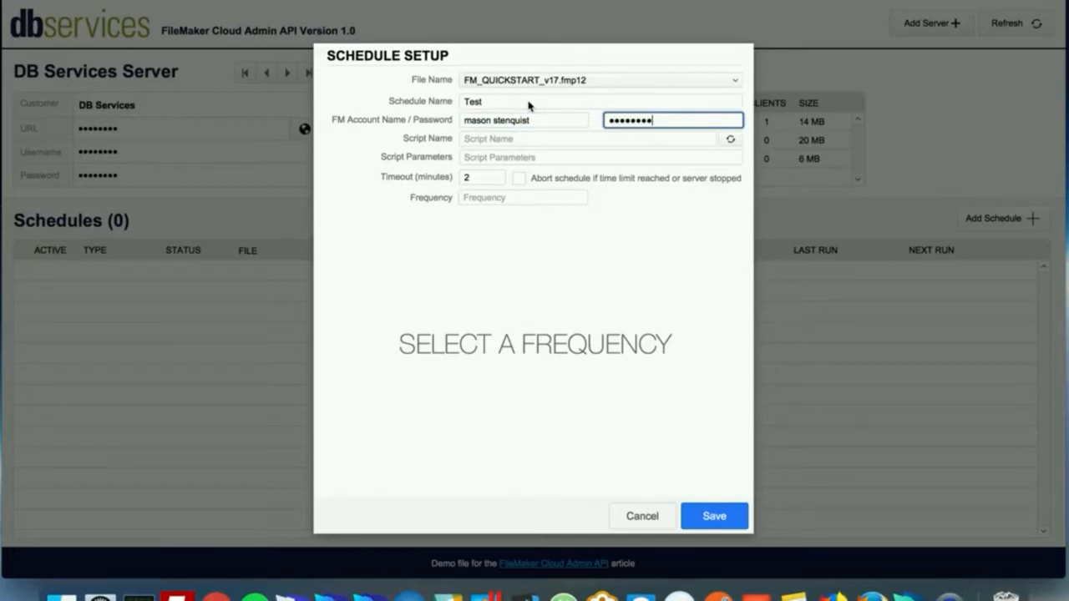
left_click(585, 139)
type("schedule - Test")
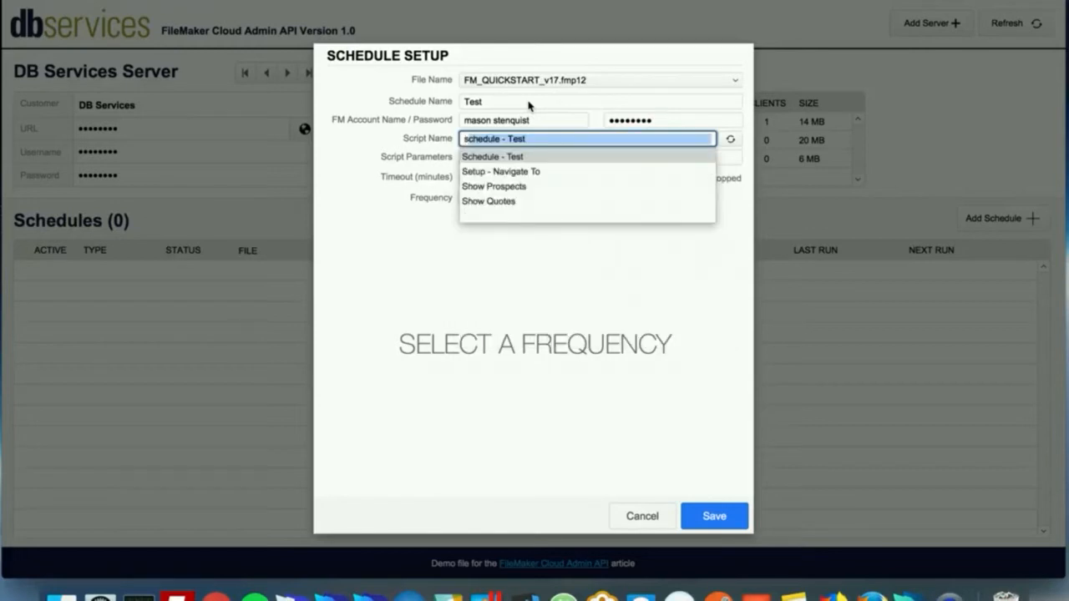
left_click(491, 157)
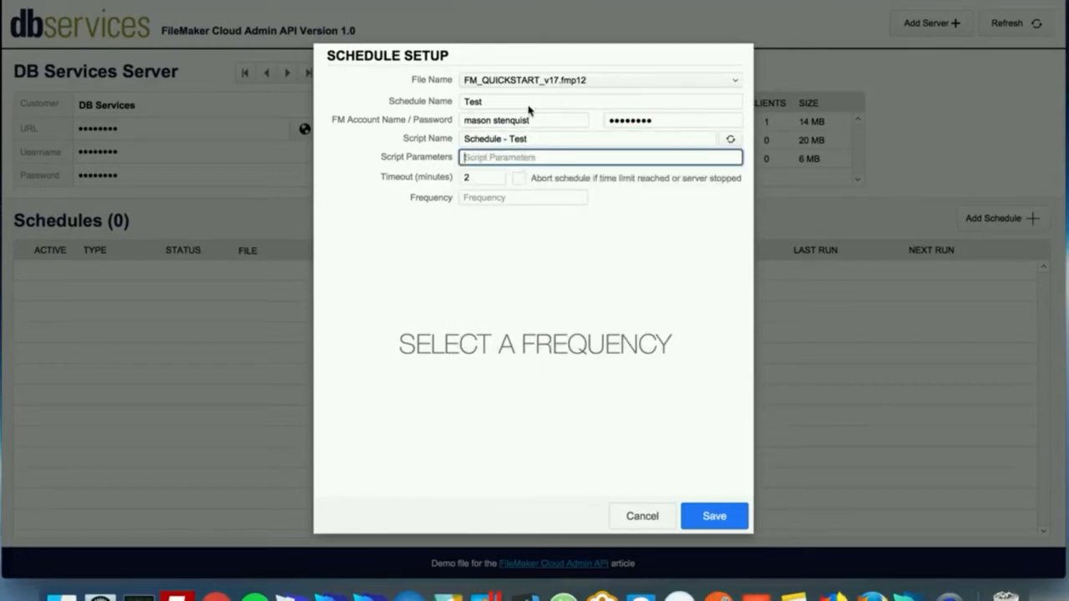
Refresh the scripts list and move on to the script parameter and frequency settings
left_click(585, 138)
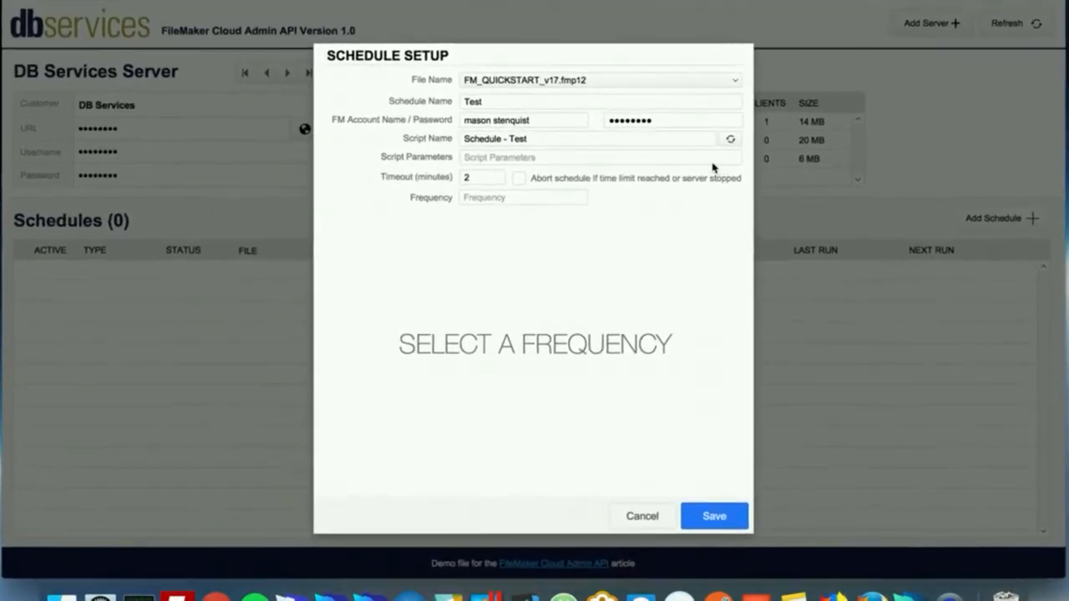
mouse_move(730, 139)
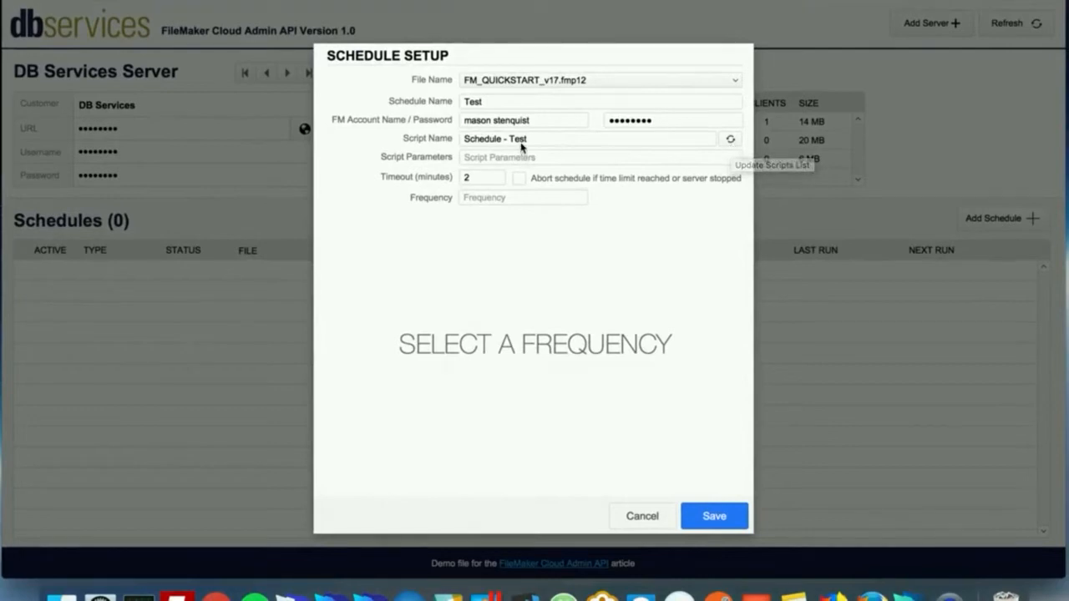
left_click(588, 138)
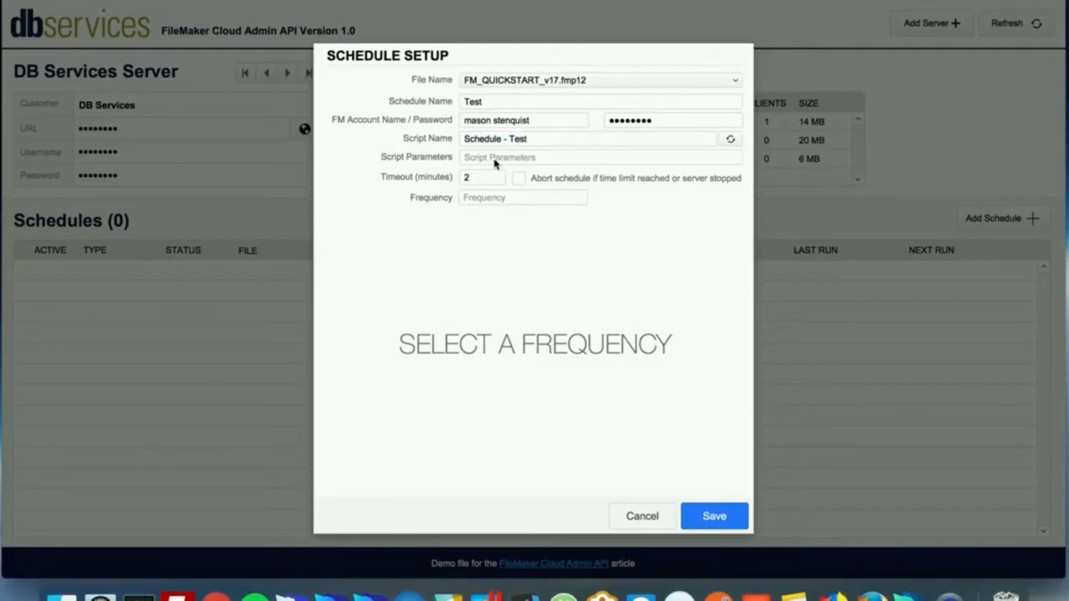
left_click(521, 197)
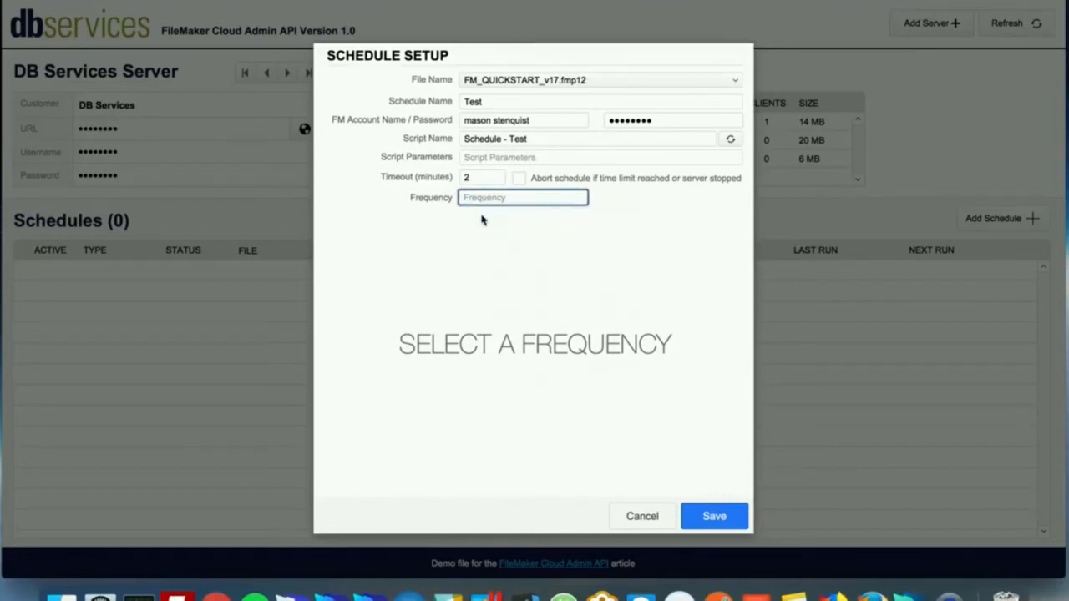
Try daily and every-3-days frequencies with task repeat on, then settle on Weekly
left_click(521, 197)
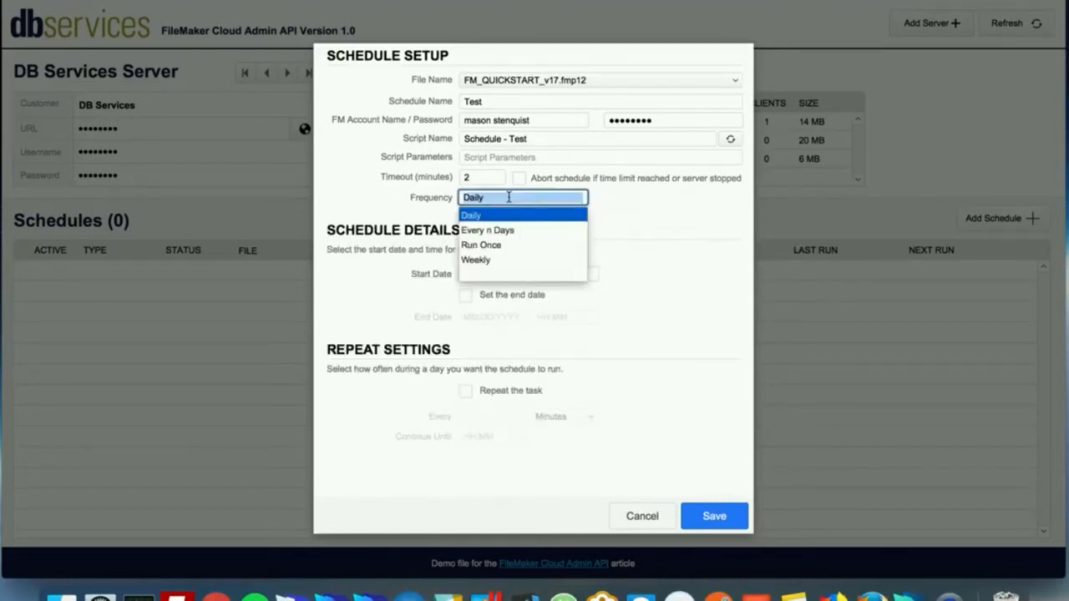
left_click(471, 214)
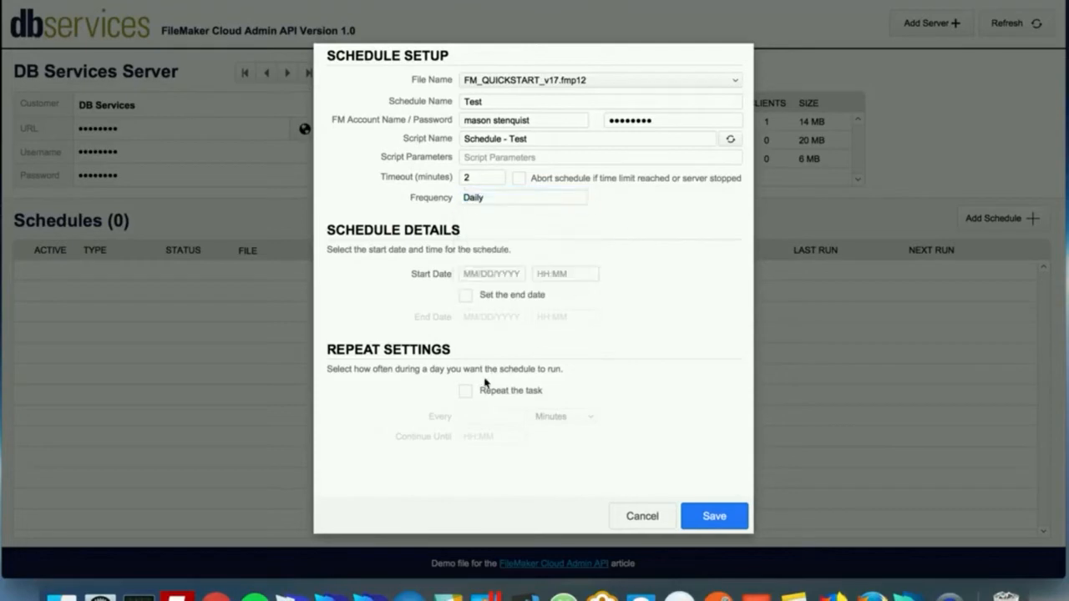
left_click(464, 391)
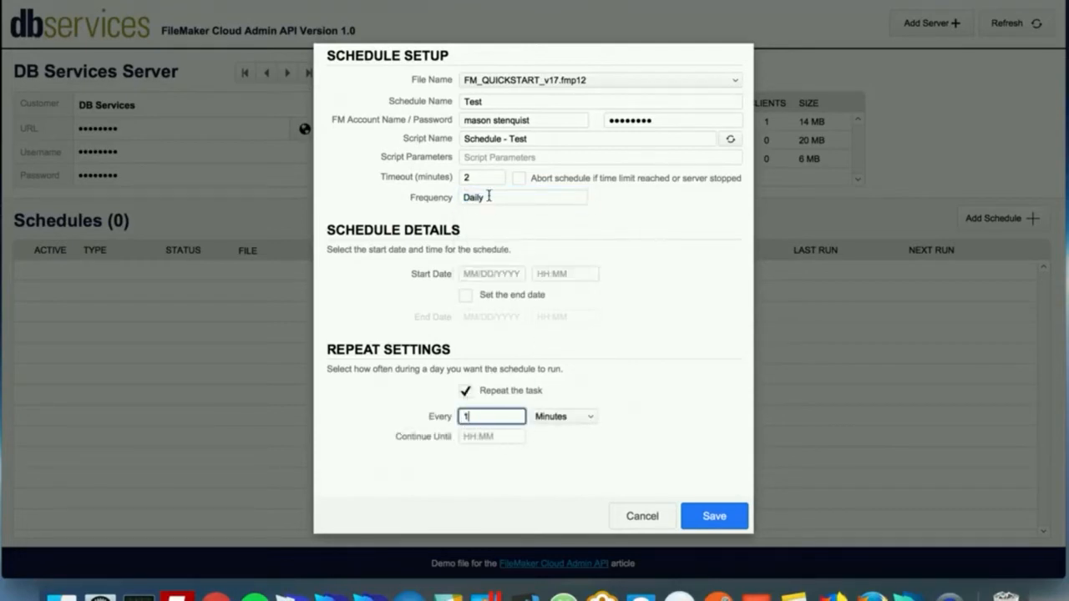
left_click(521, 197)
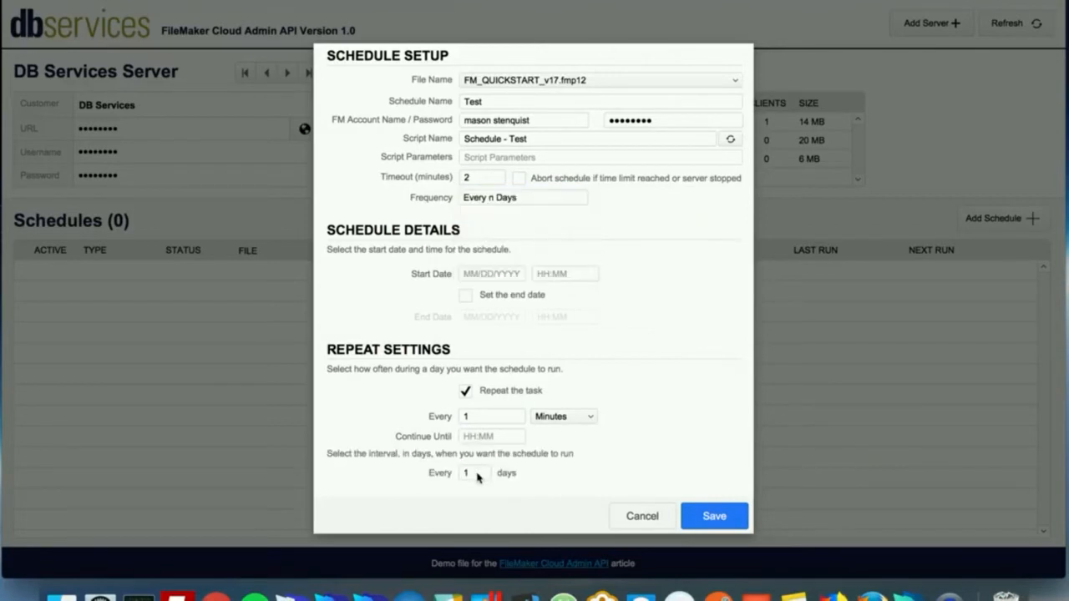
type("3")
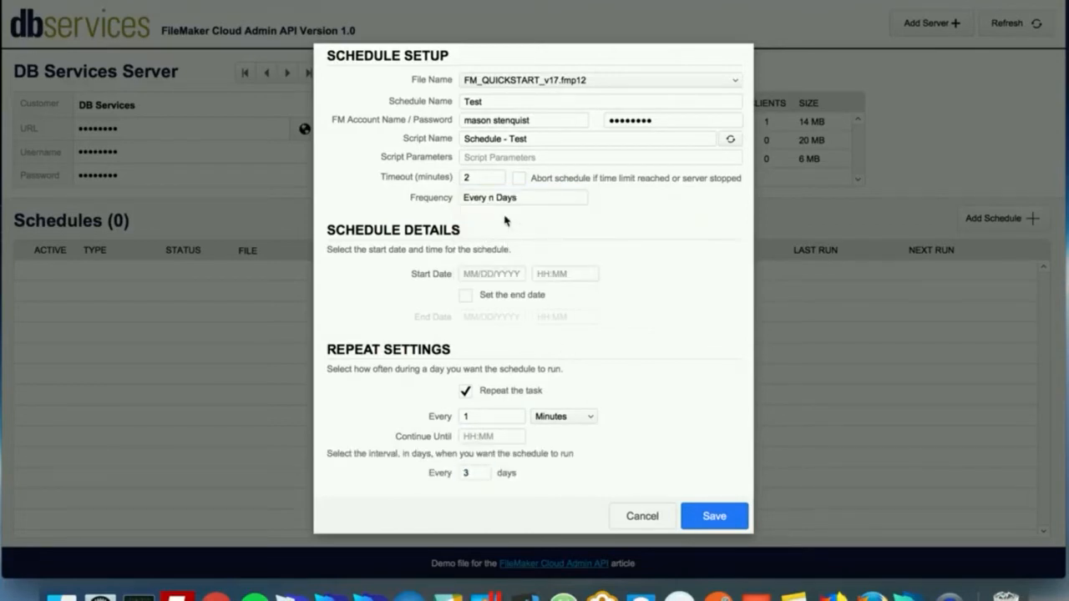
left_click(525, 197)
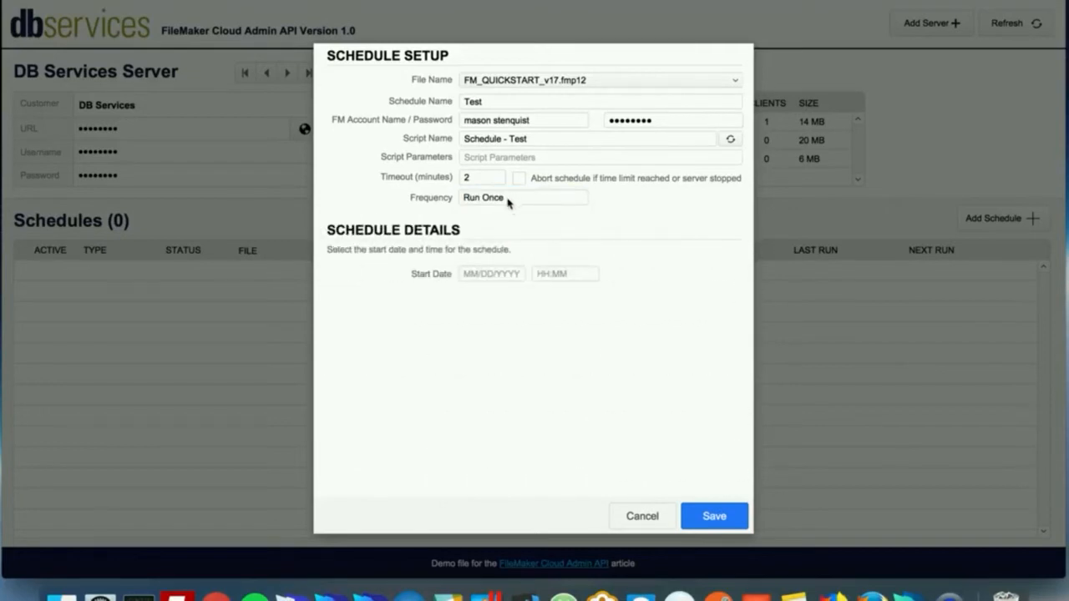
left_click(521, 198)
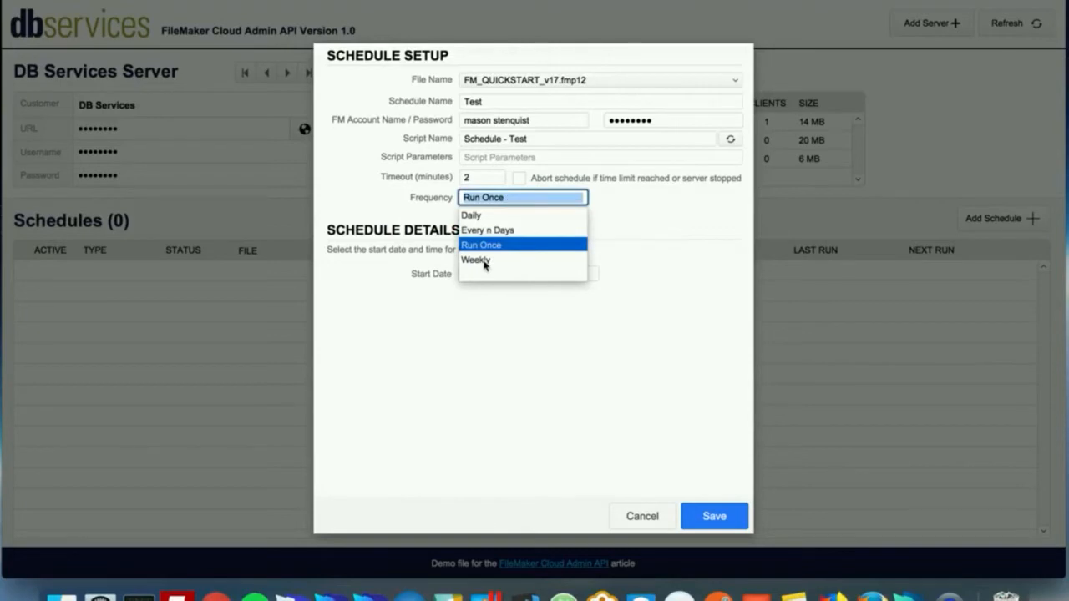
left_click(476, 261)
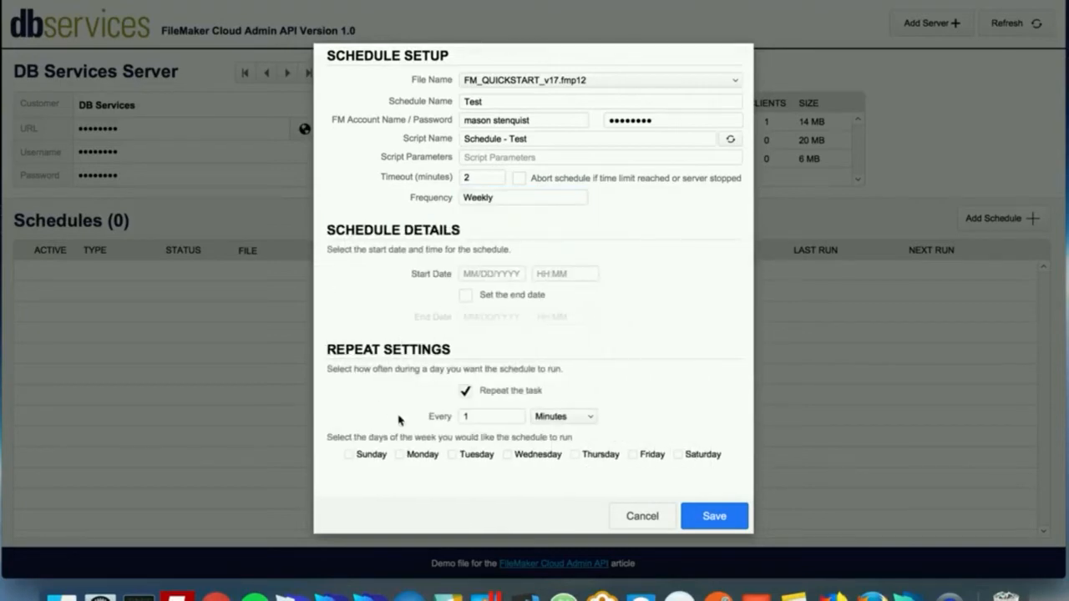
mouse_move(581, 447)
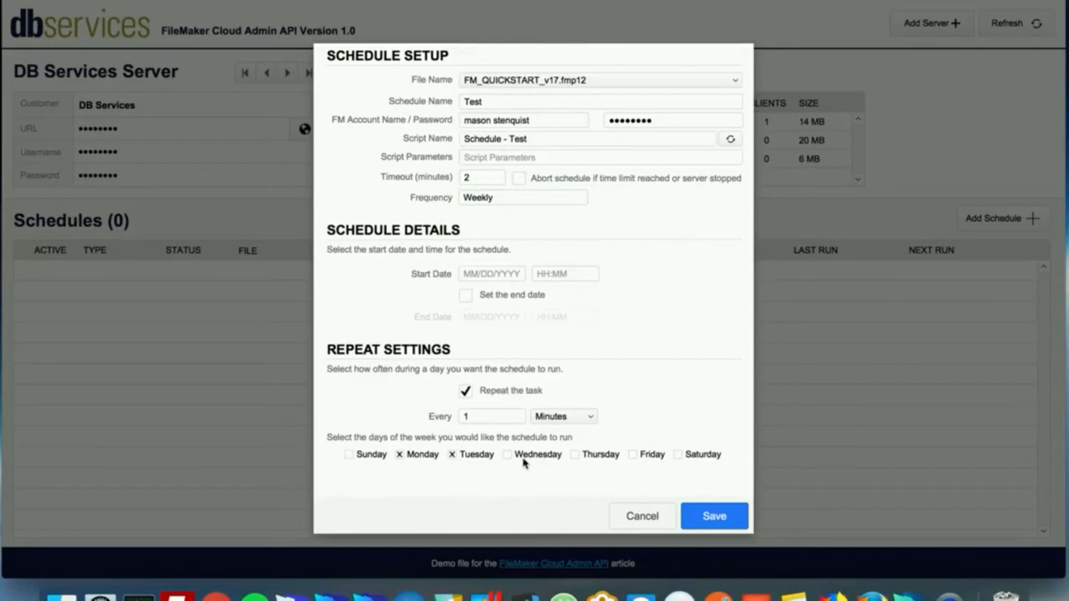
Select the Monday–Friday run days and set an end date of 12/11/2017 5:00 PM
left_click(631, 454)
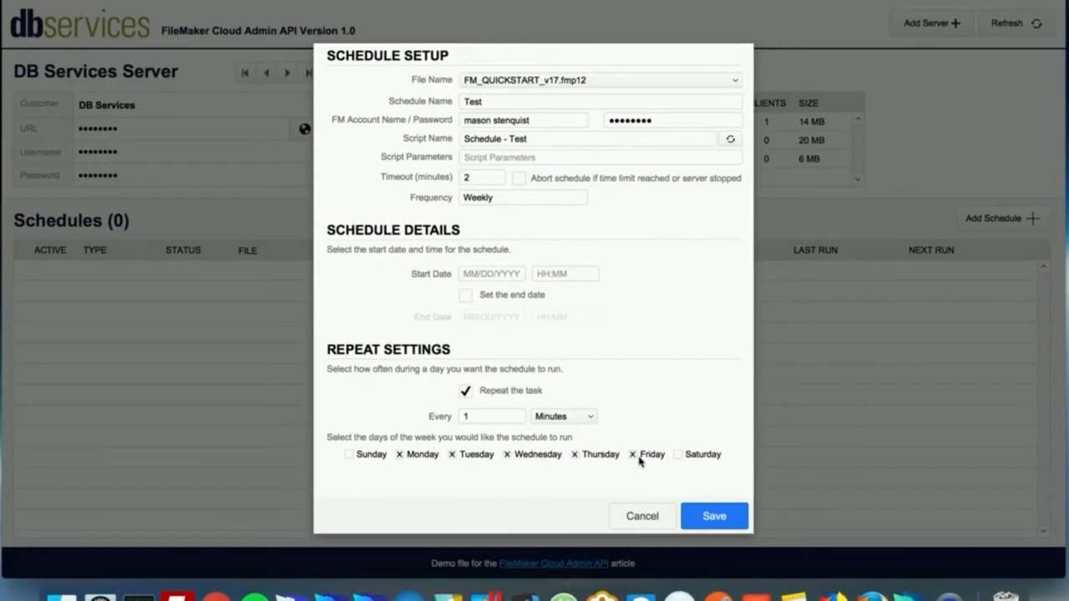
left_click(491, 274)
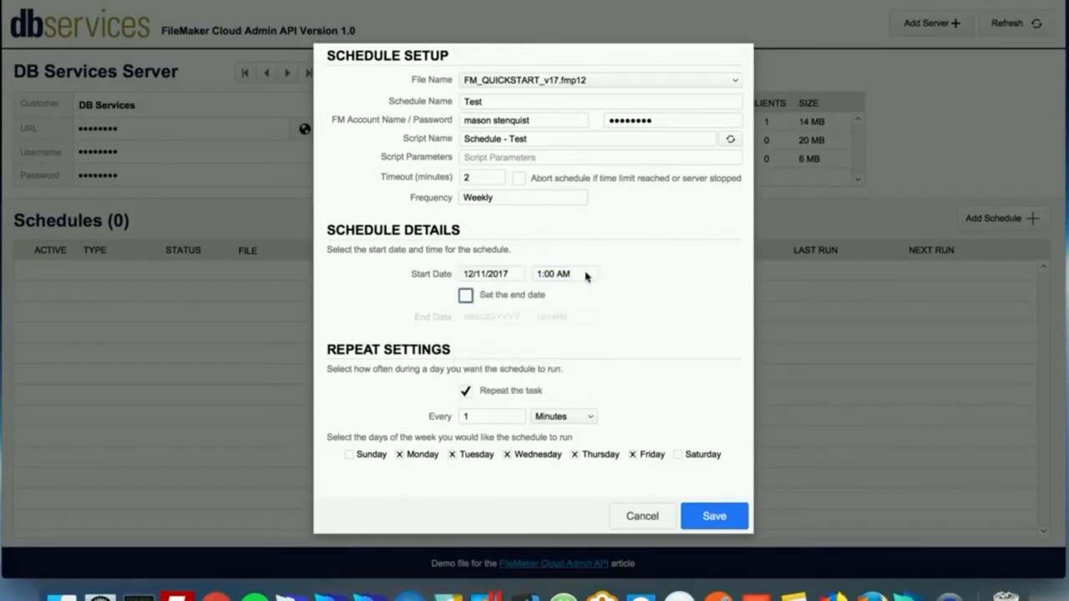
left_click(464, 294)
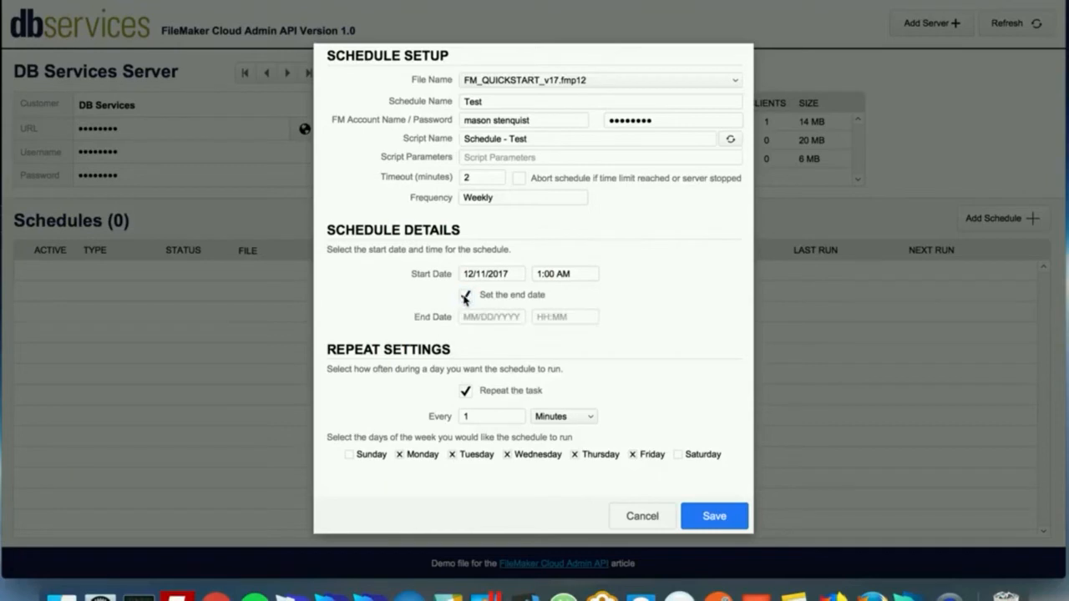
left_click(466, 294)
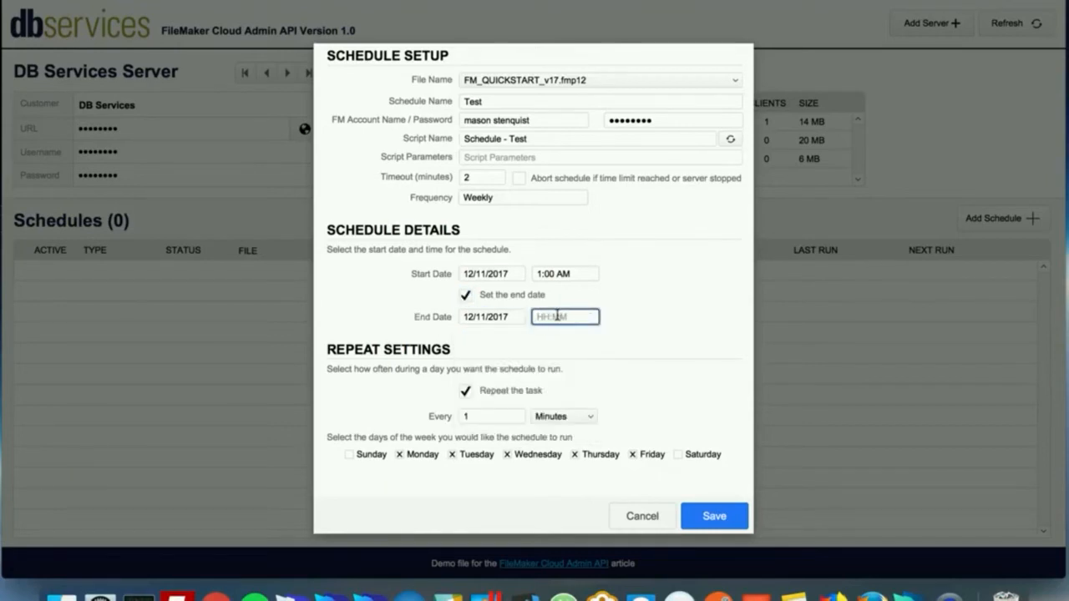
type("5")
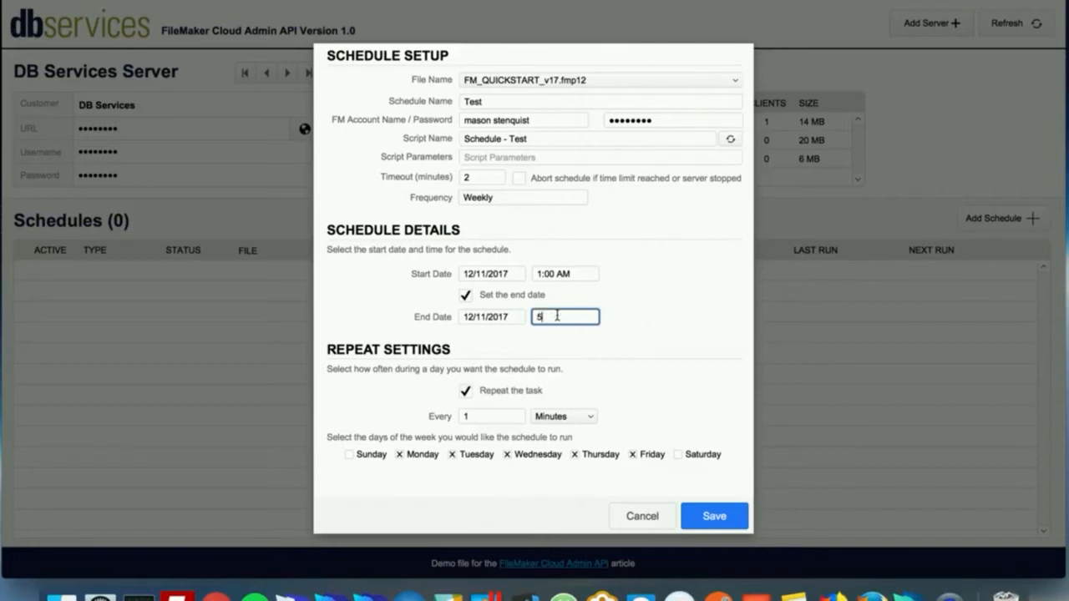
type(":00 PM")
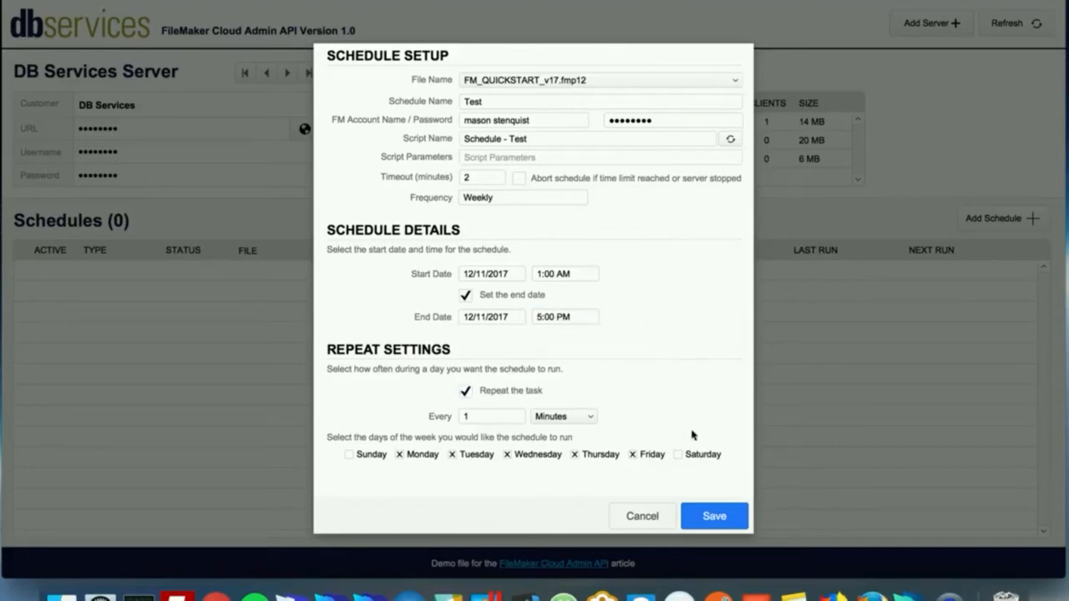
Save the Test schedule and use Run Schedule Now to execute it immediately
left_click(715, 515)
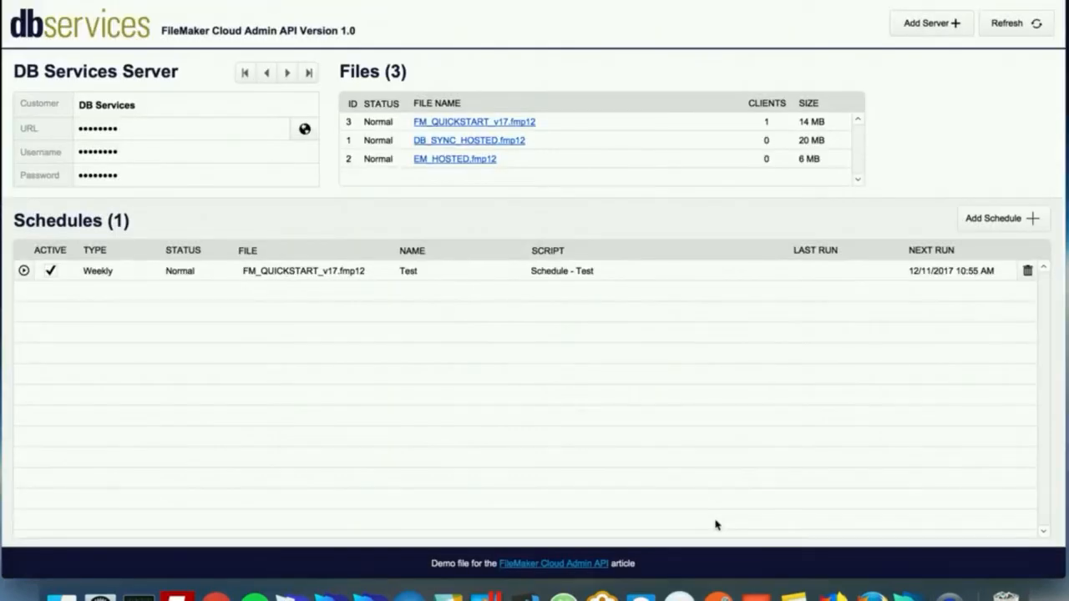
mouse_move(932, 309)
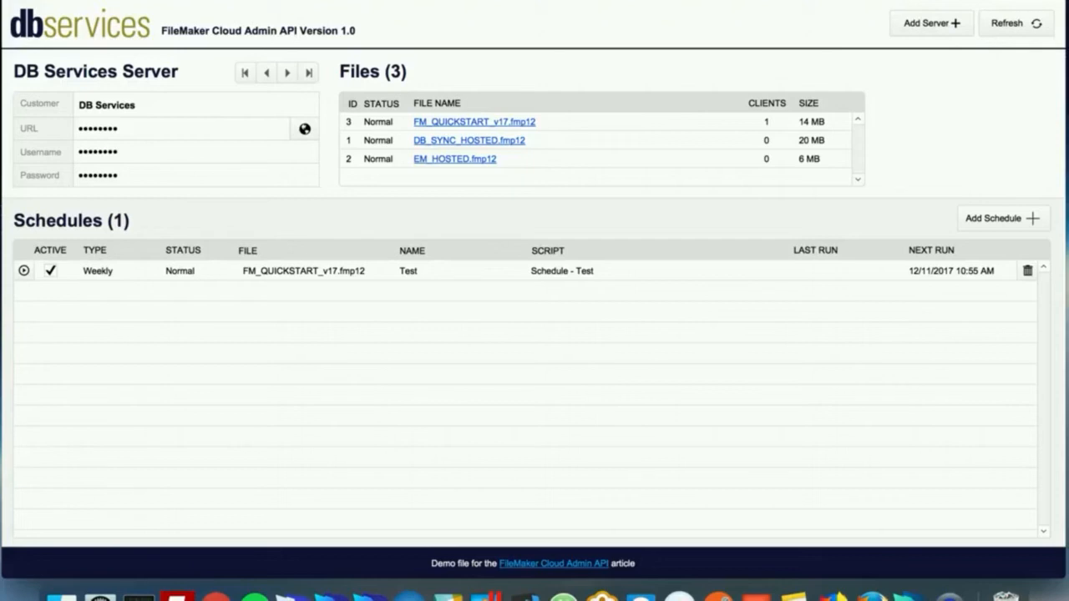
mouse_move(63, 304)
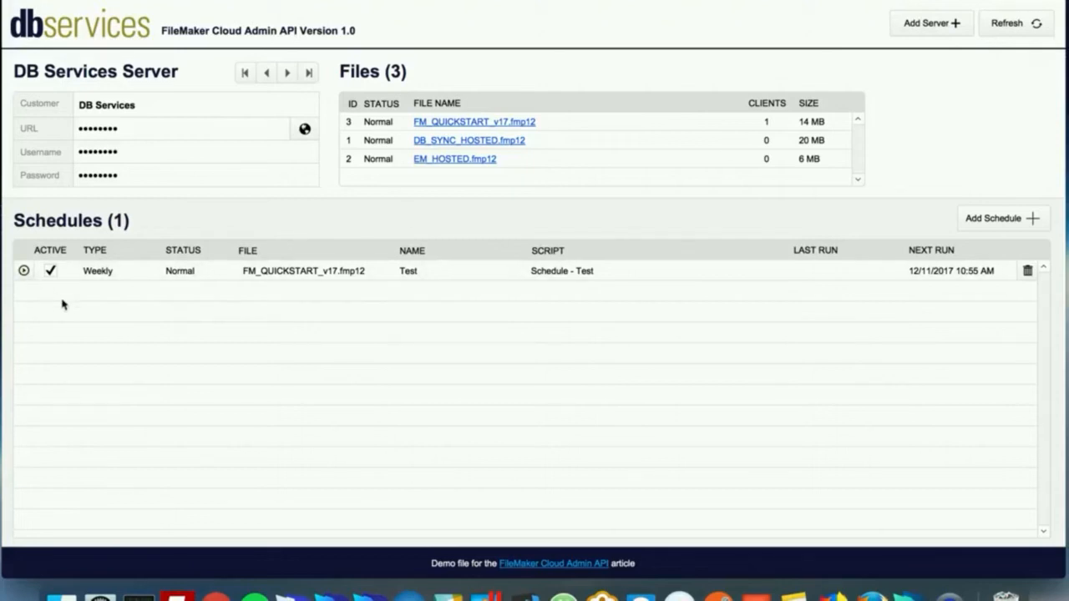
left_click(23, 271)
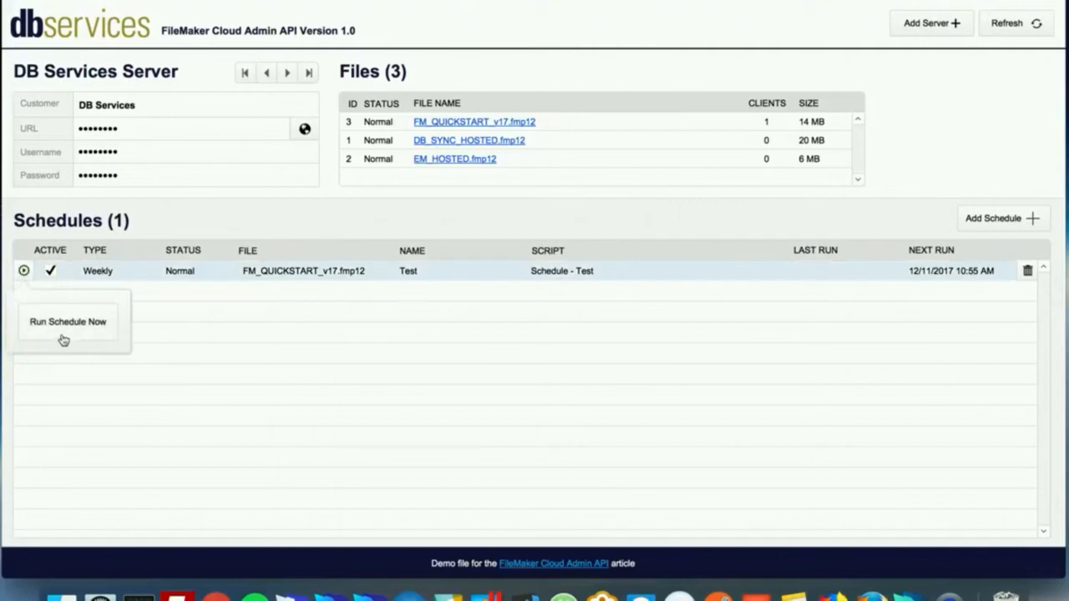
left_click(67, 321)
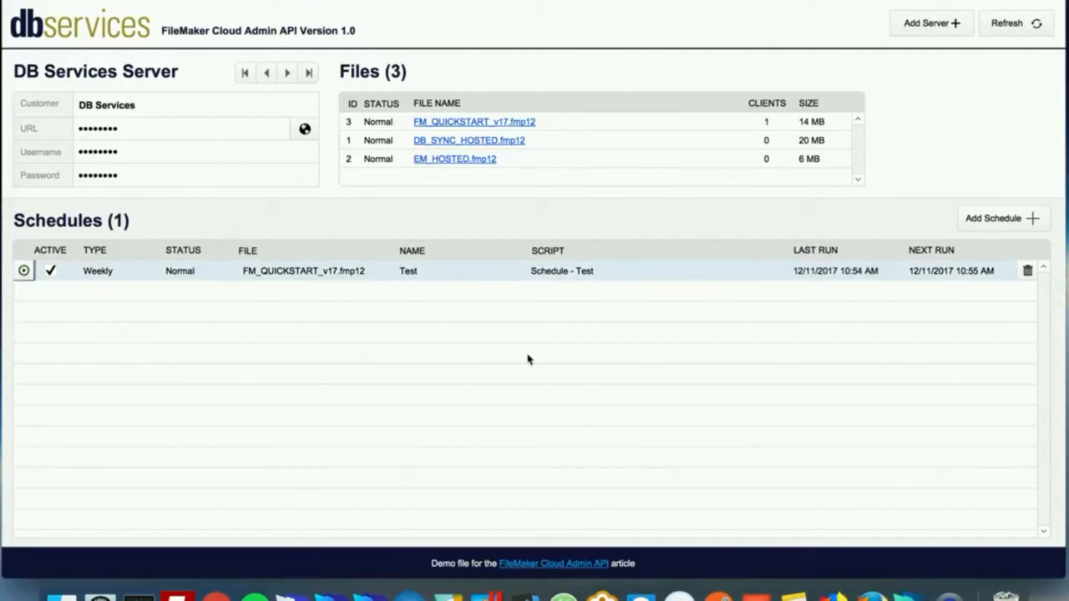
mouse_move(882, 283)
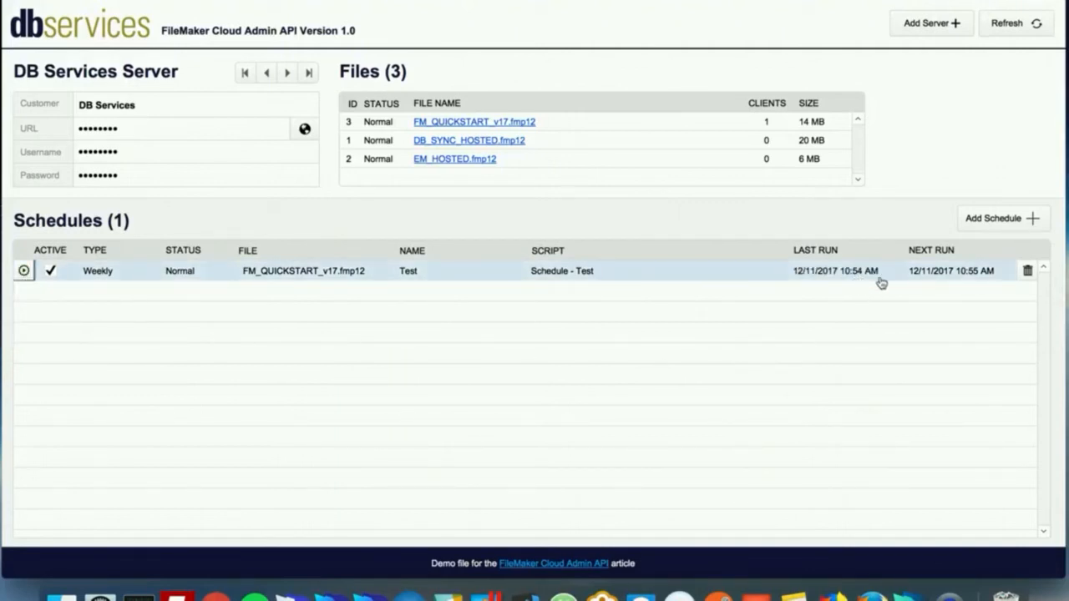
mouse_move(939, 301)
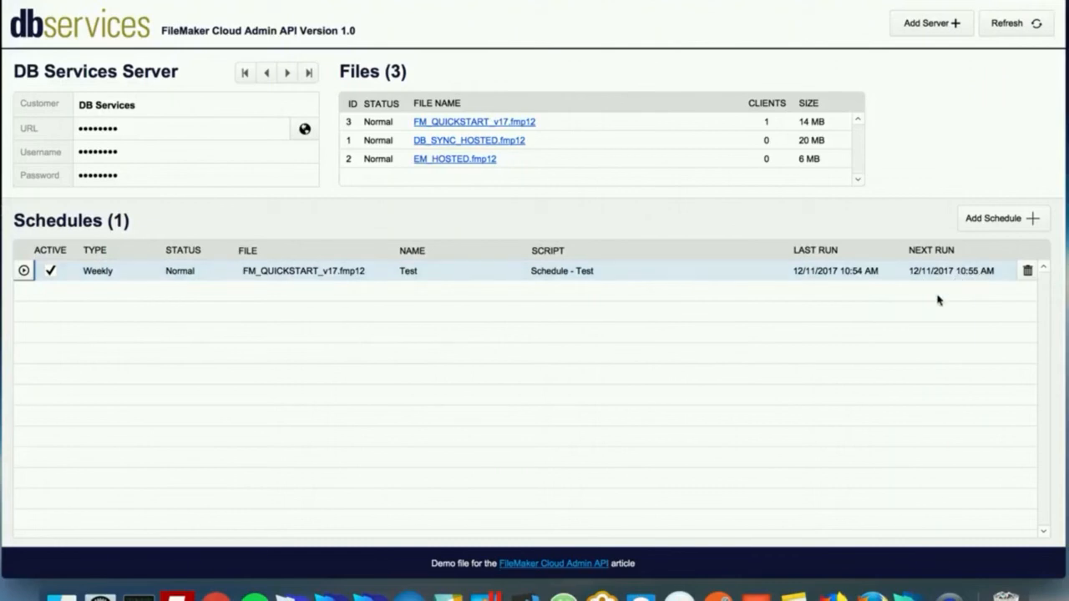
mouse_move(885, 221)
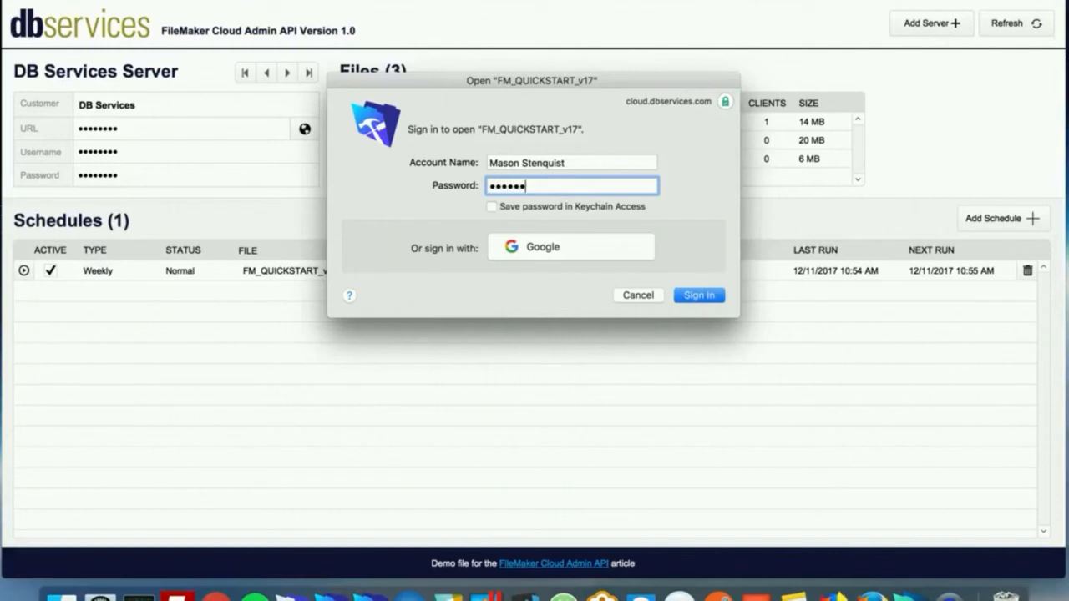
Sign in to FM_QUICKSTART_v17, find the 12/11/2017 3:54:29 PM contact, and reopen the Test schedule
left_click(698, 294)
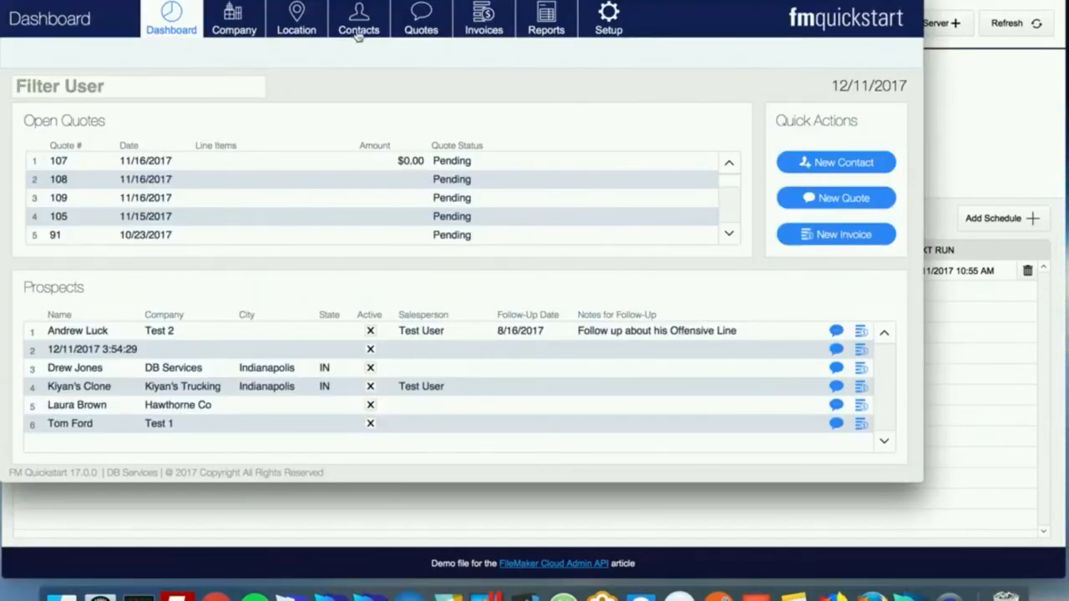
left_click(358, 18)
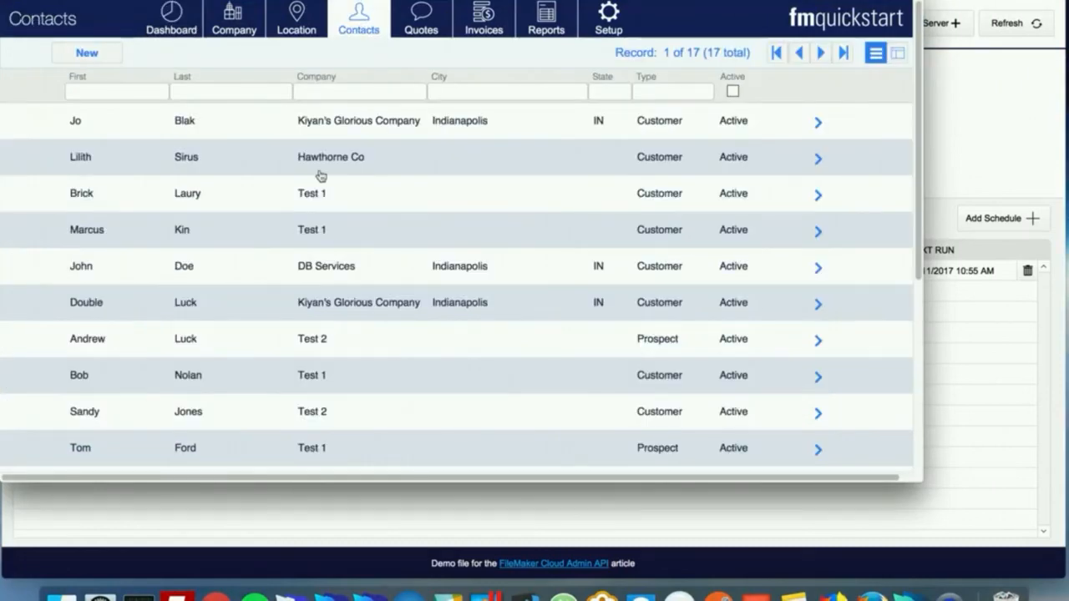
scroll("down", 3)
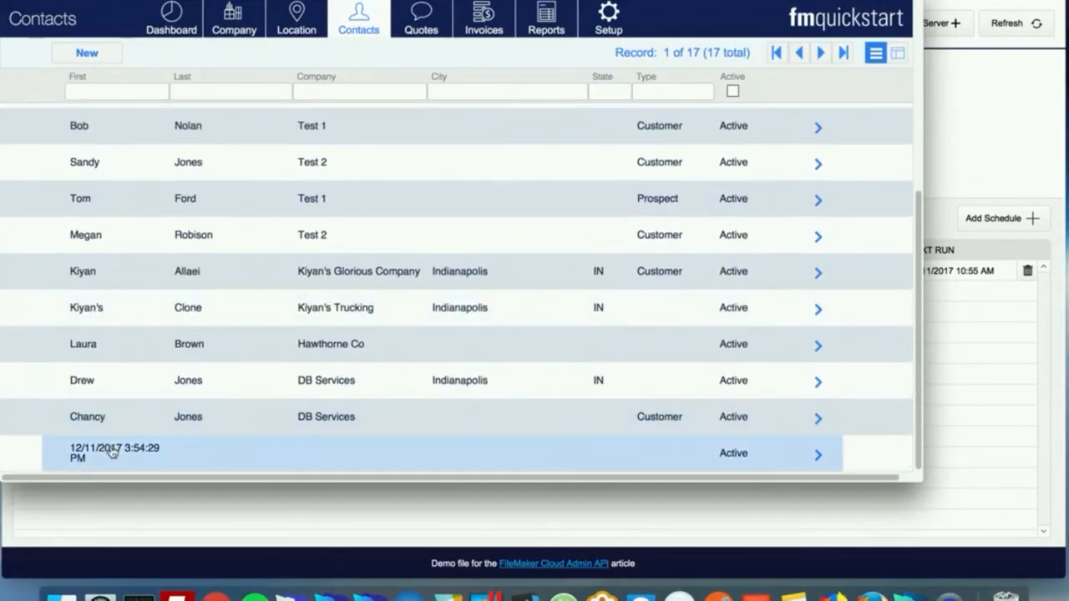
left_click(817, 453)
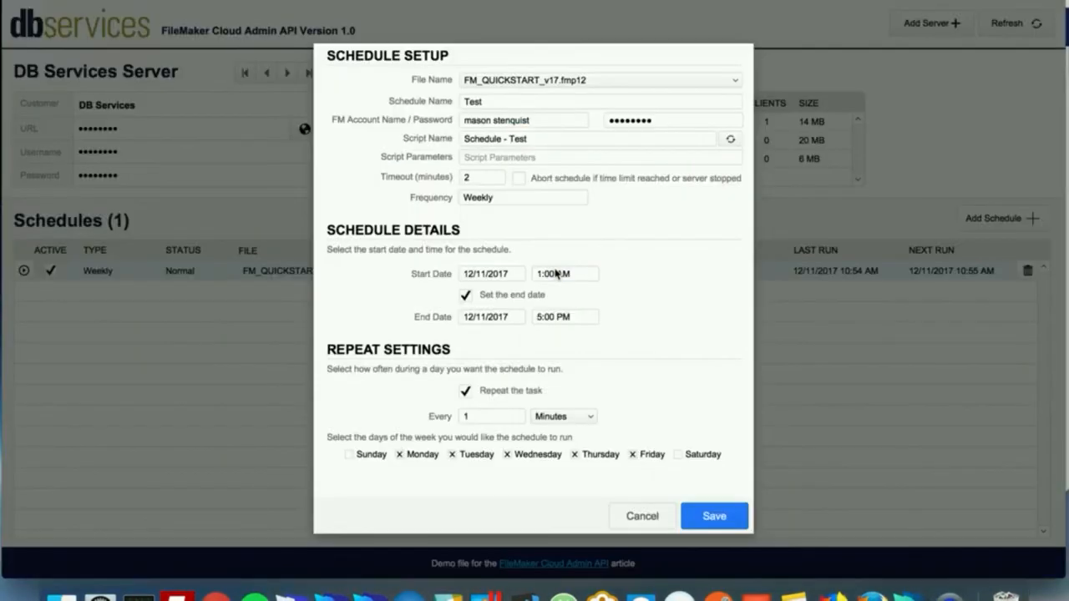
Set the script parameter to 'Hello World', frequency to Daily, and save the schedule
left_click(600, 157)
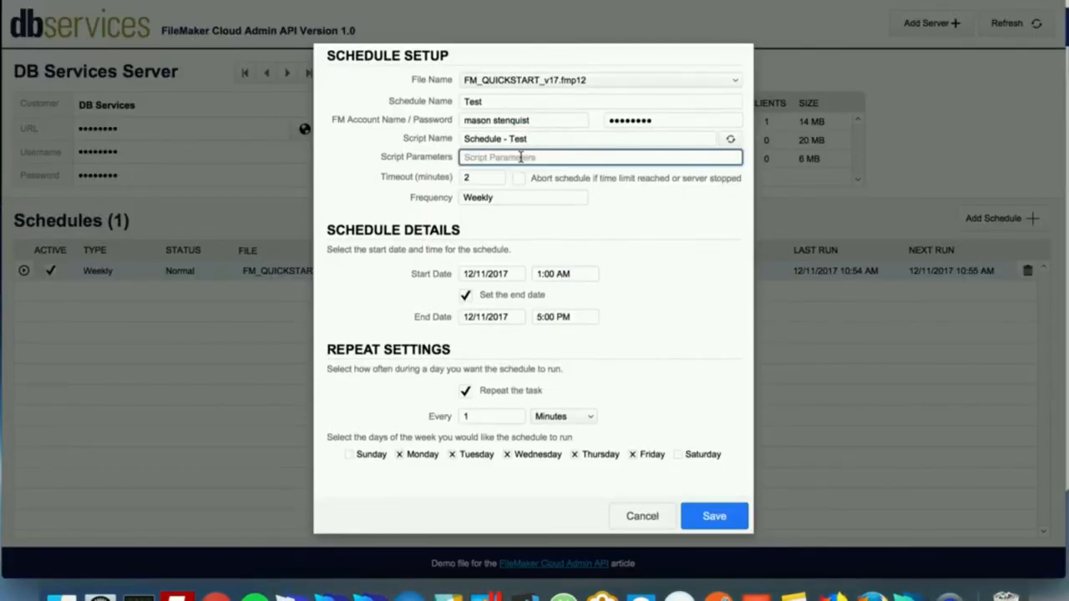
type("Hello World")
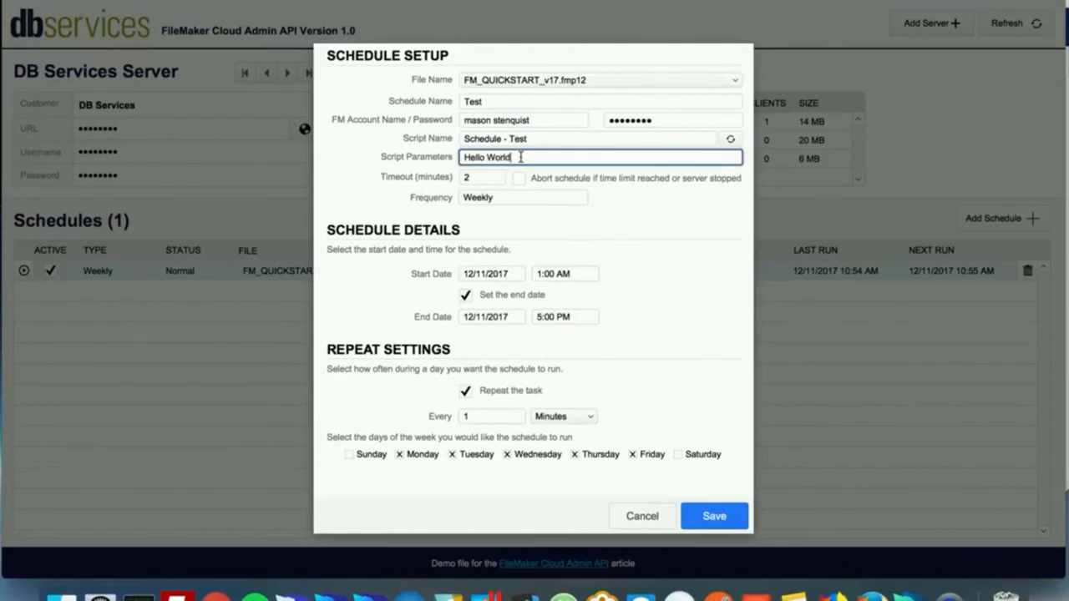
left_click(521, 197)
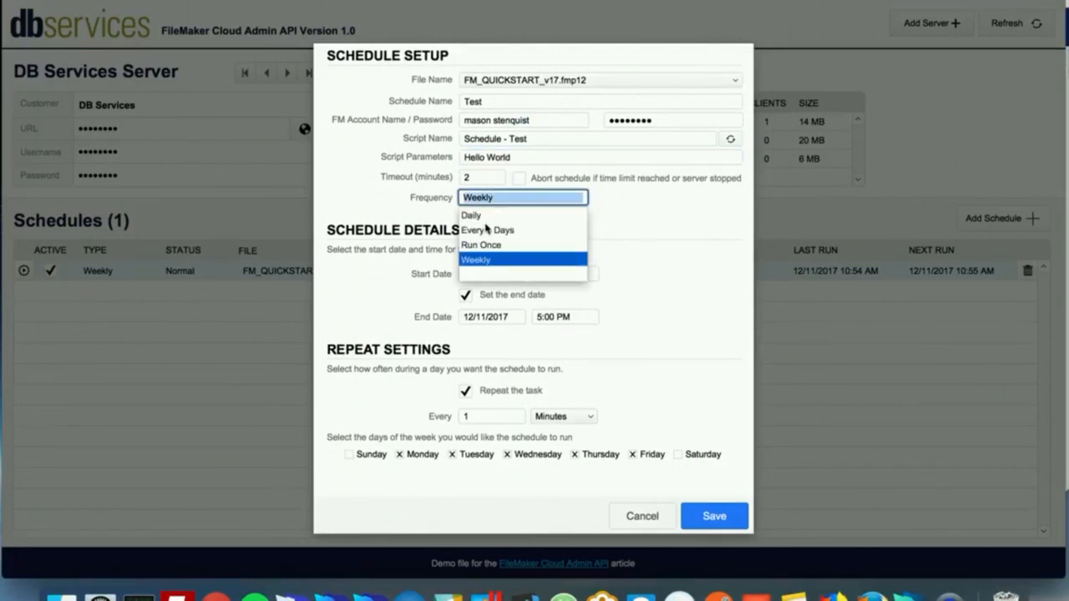
left_click(471, 213)
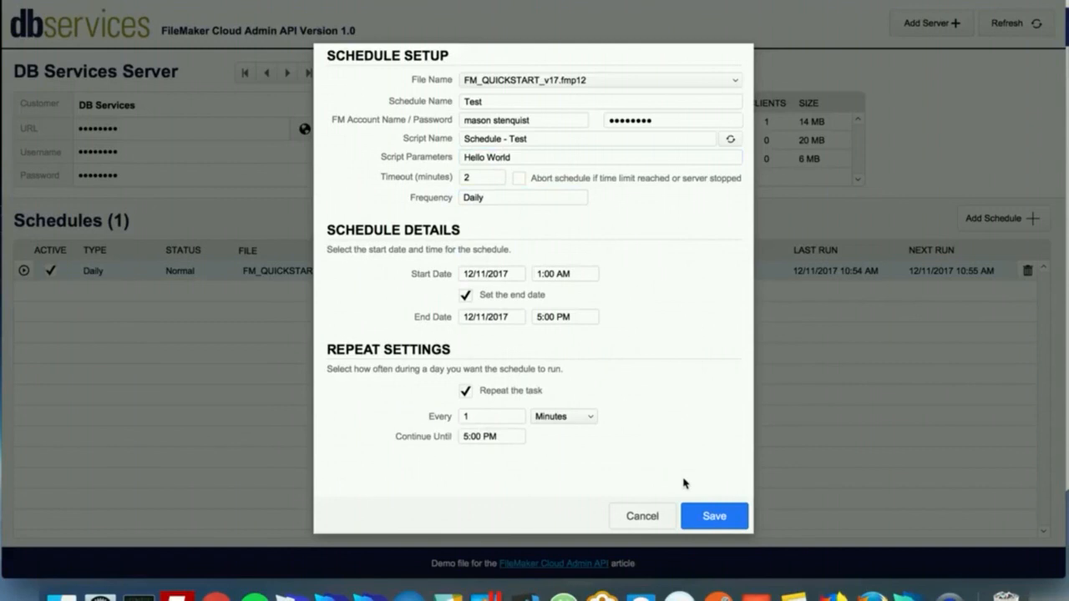
left_click(715, 516)
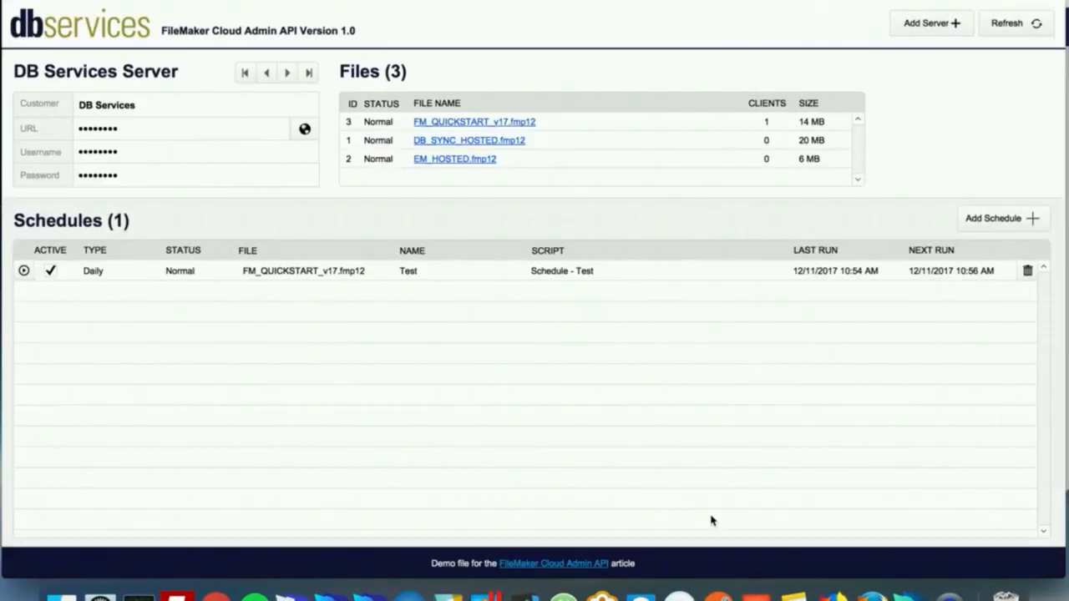
mouse_move(381, 364)
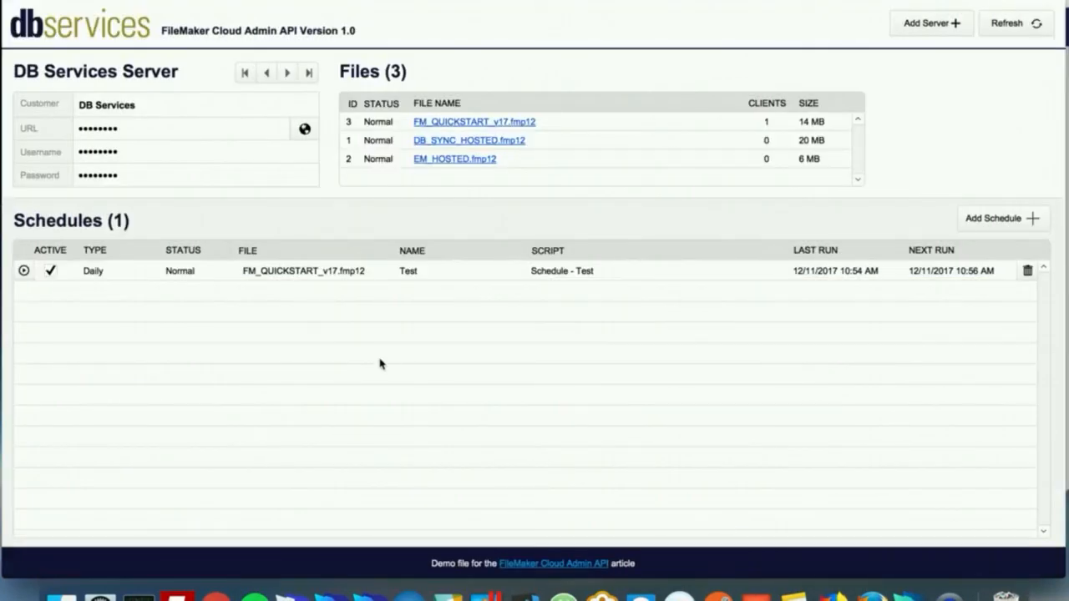
Run the Test schedule now and view the new 3:55:16 PM Hello World contact record
left_click(24, 271)
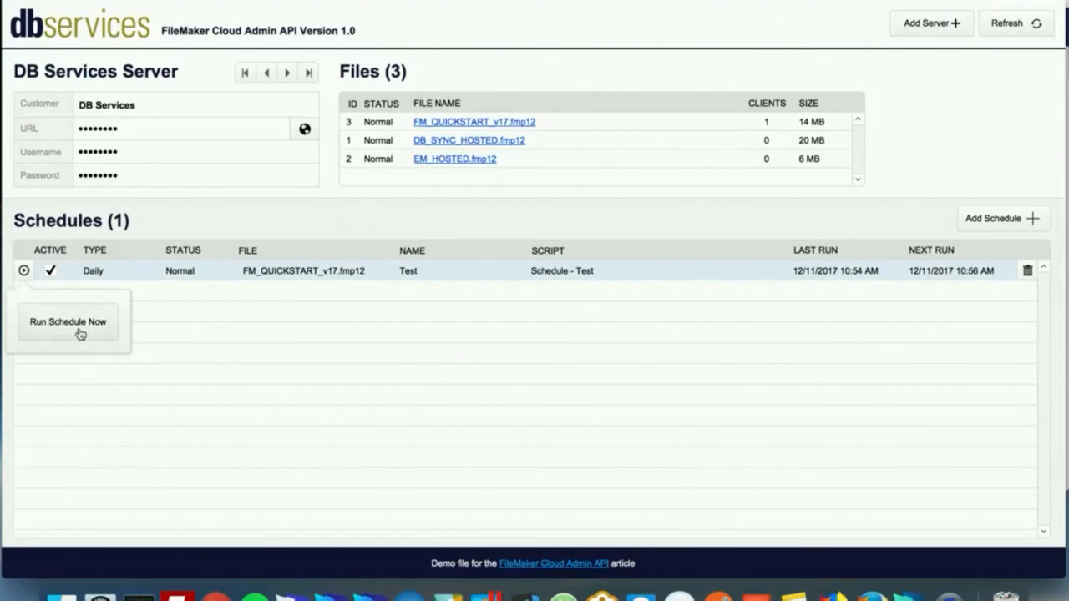
left_click(67, 321)
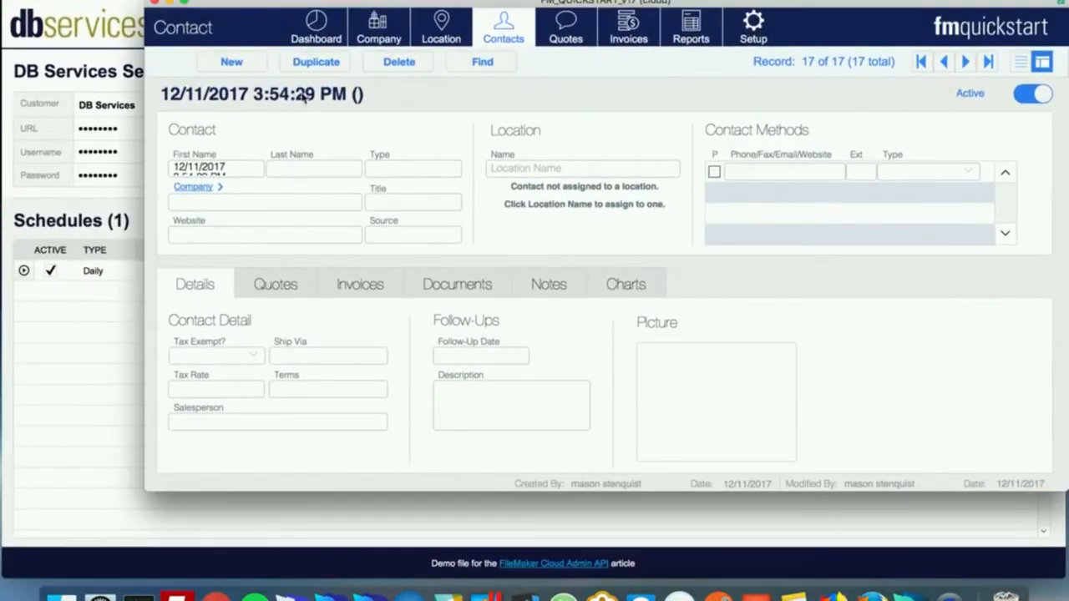
left_click(1019, 61)
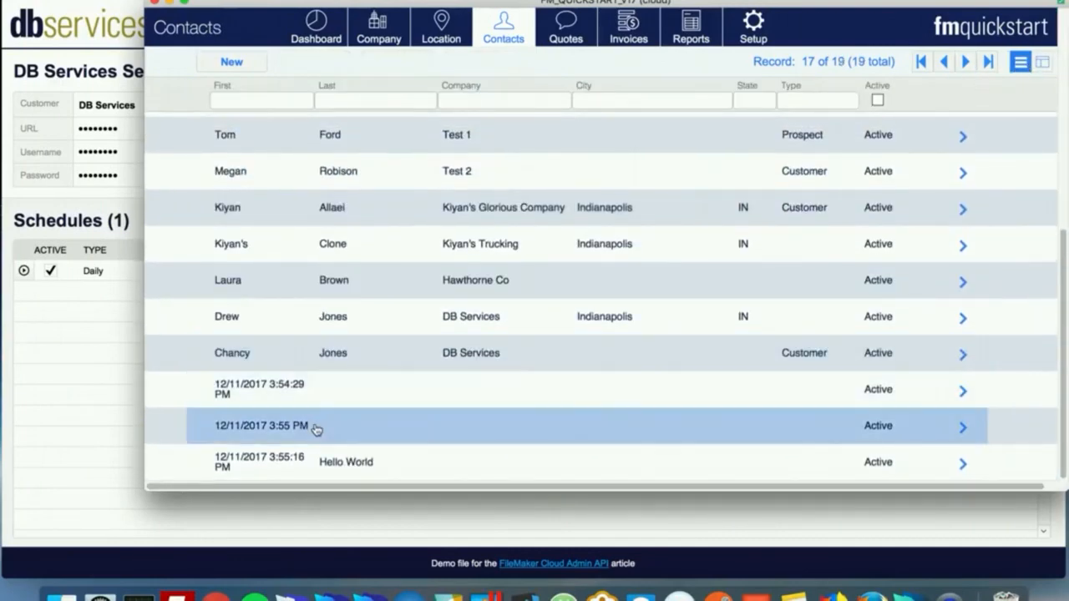
left_click(962, 464)
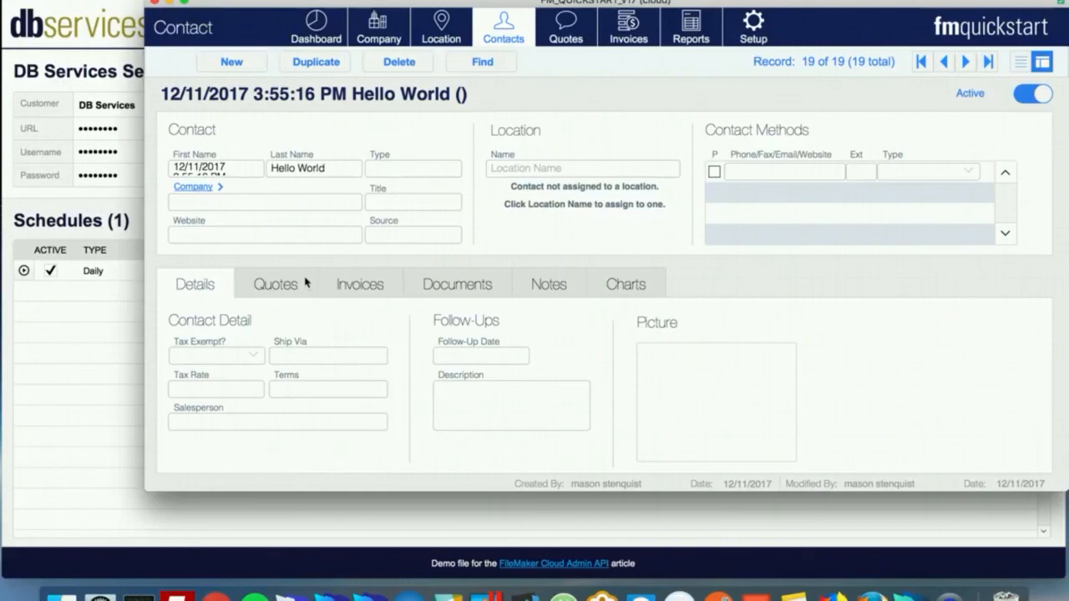
mouse_move(394, 164)
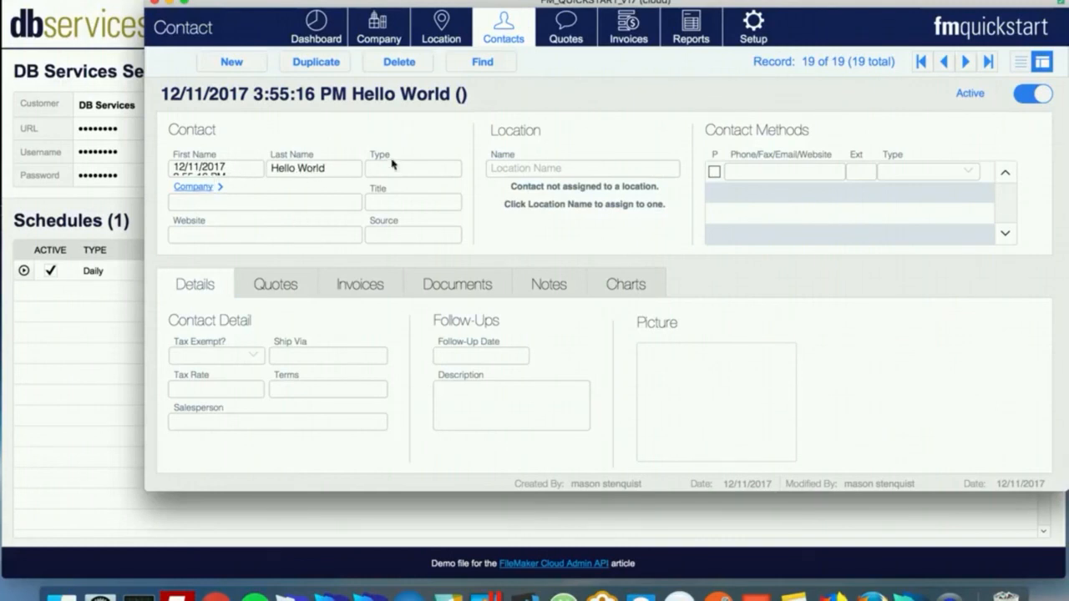
mouse_move(598, 110)
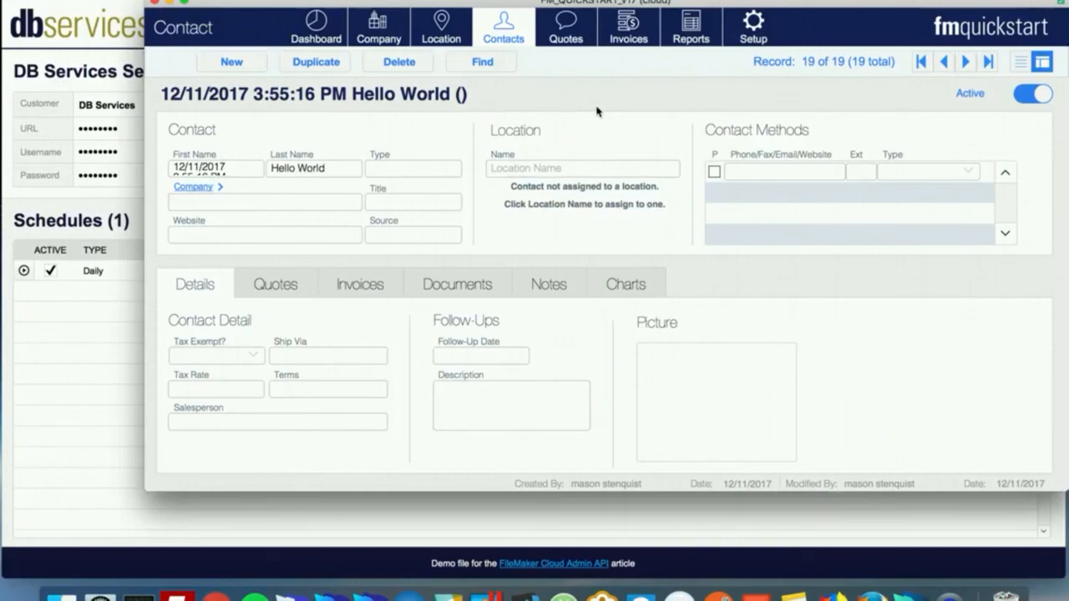
mouse_move(576, 115)
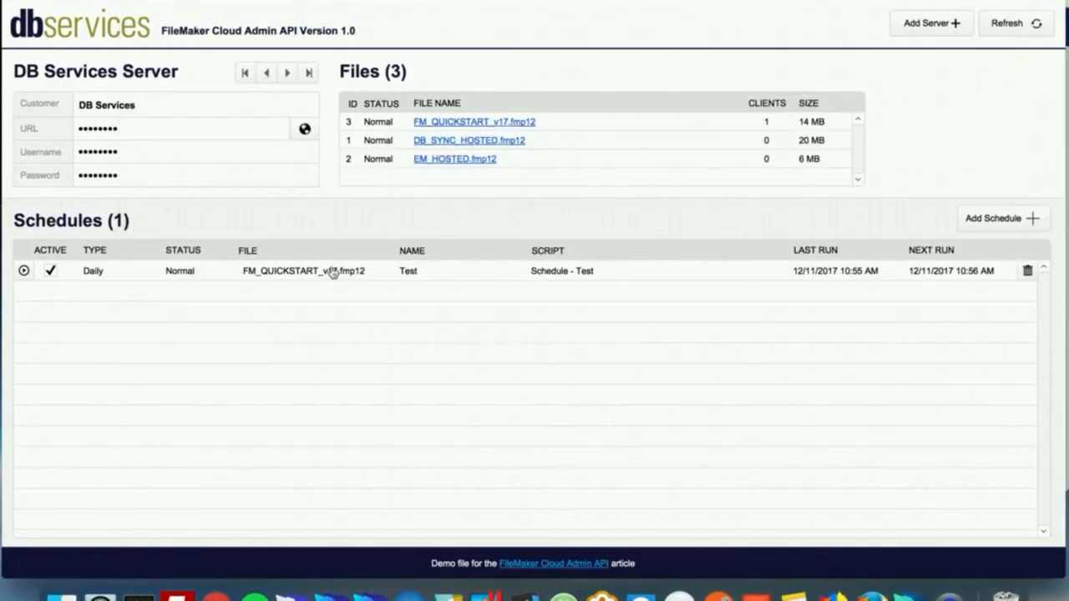
mouse_move(583, 487)
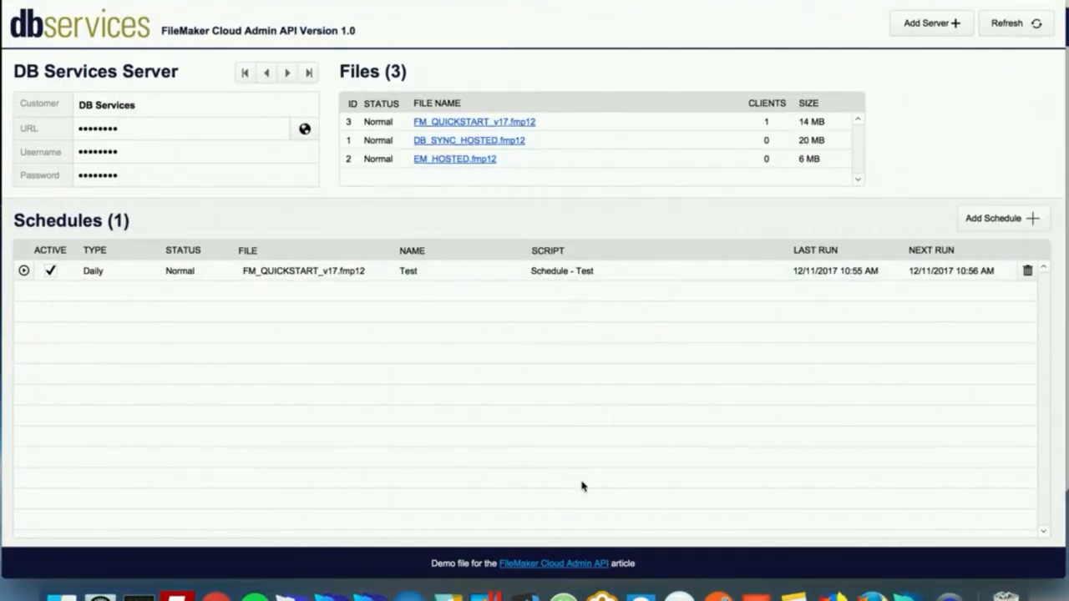
mouse_move(337, 274)
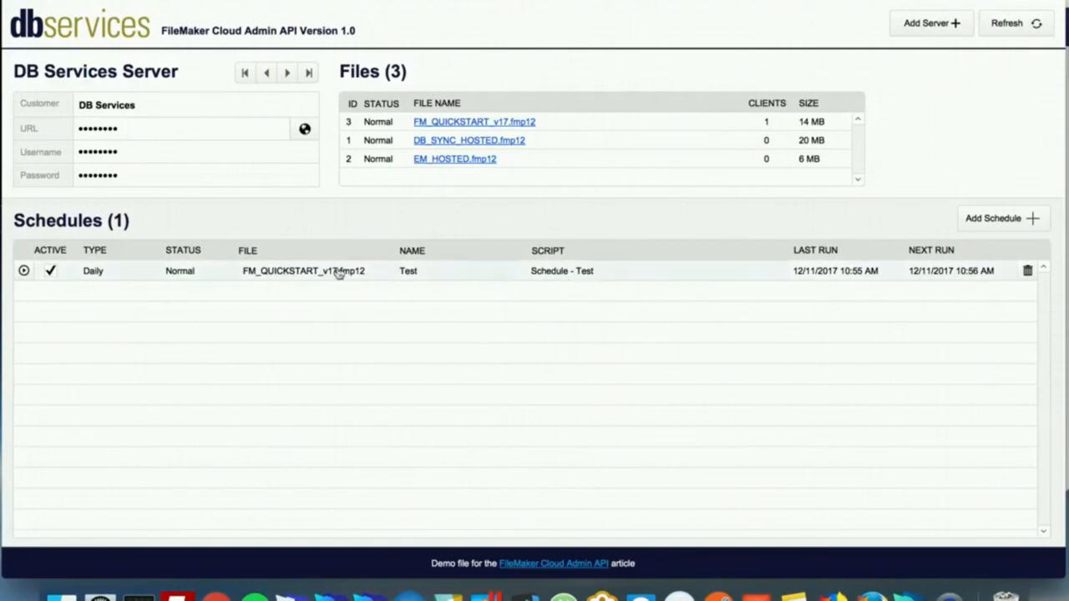
mouse_move(507, 276)
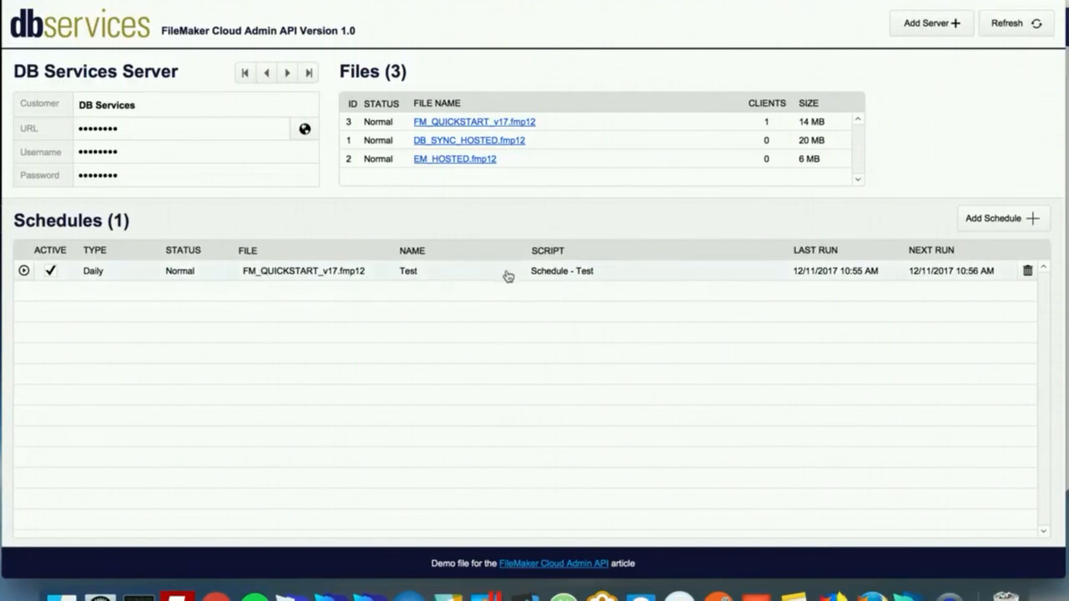
mouse_move(173, 330)
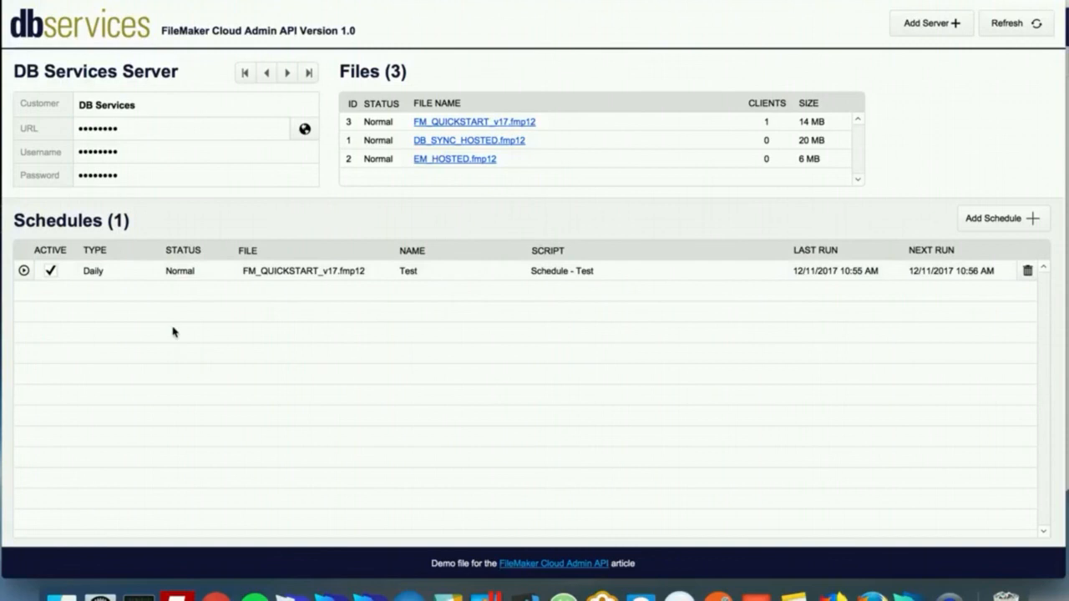
mouse_move(184, 354)
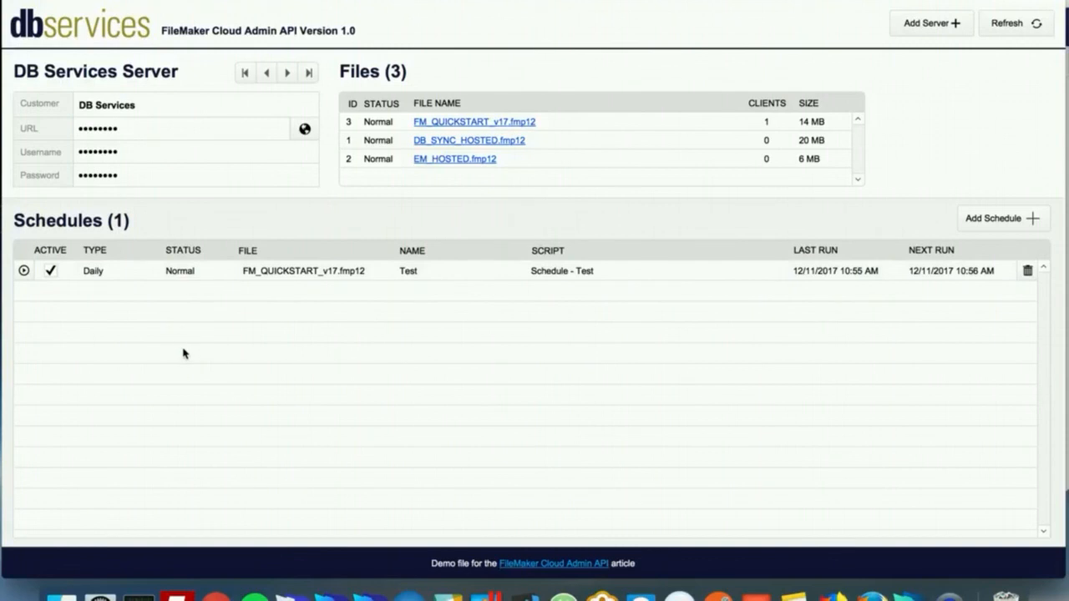